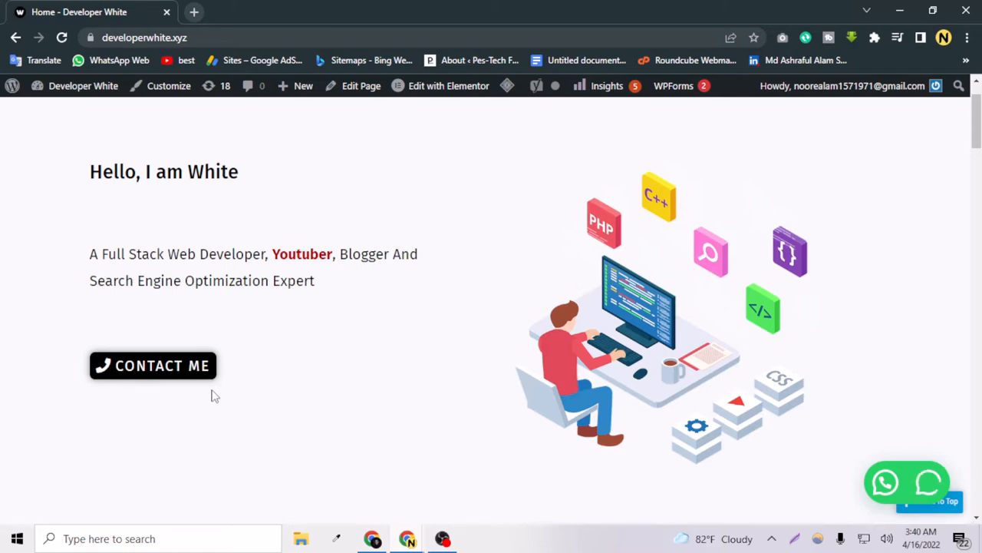
mouse_move(211, 296)
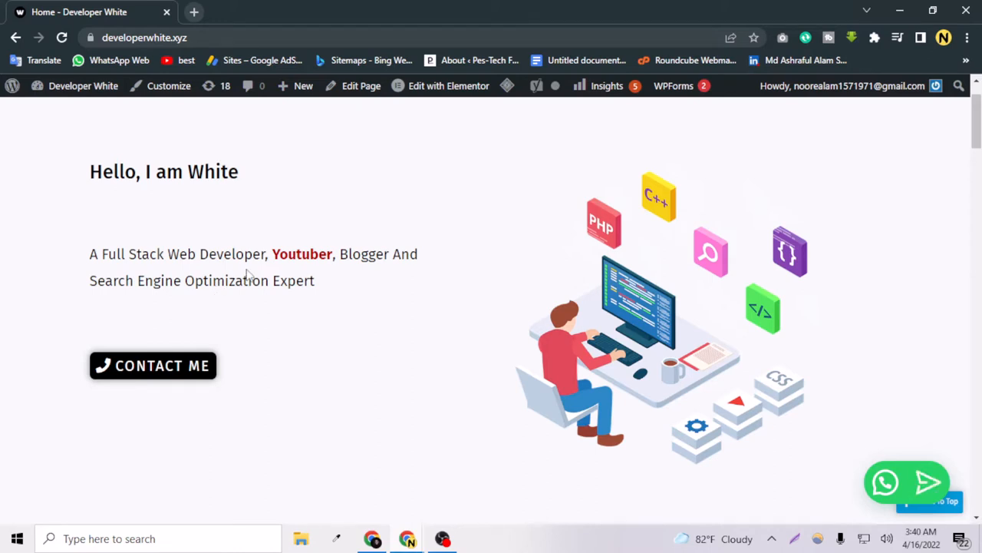
Switch from the live homepage to the WordPress dashboard via the admin bar.
click(12, 85)
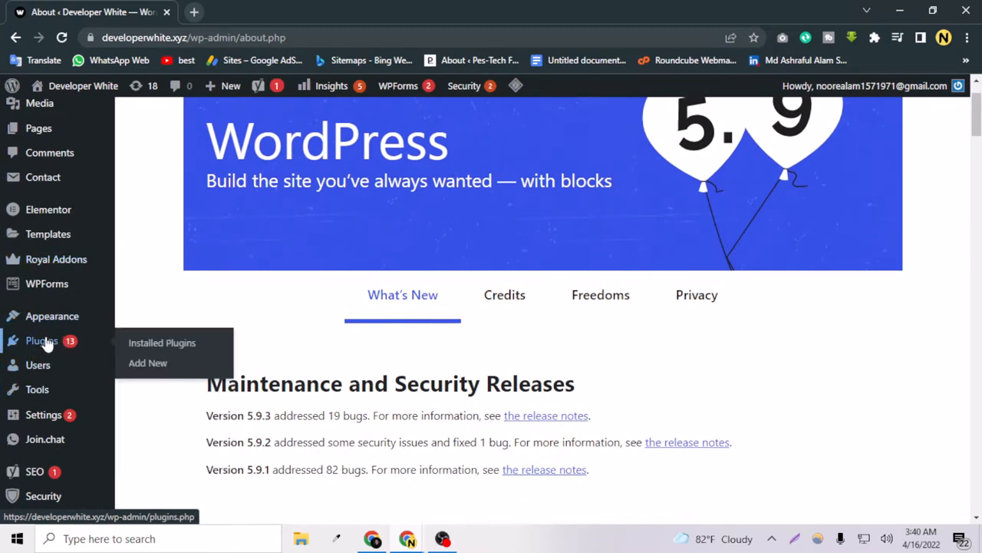
mouse_move(148, 363)
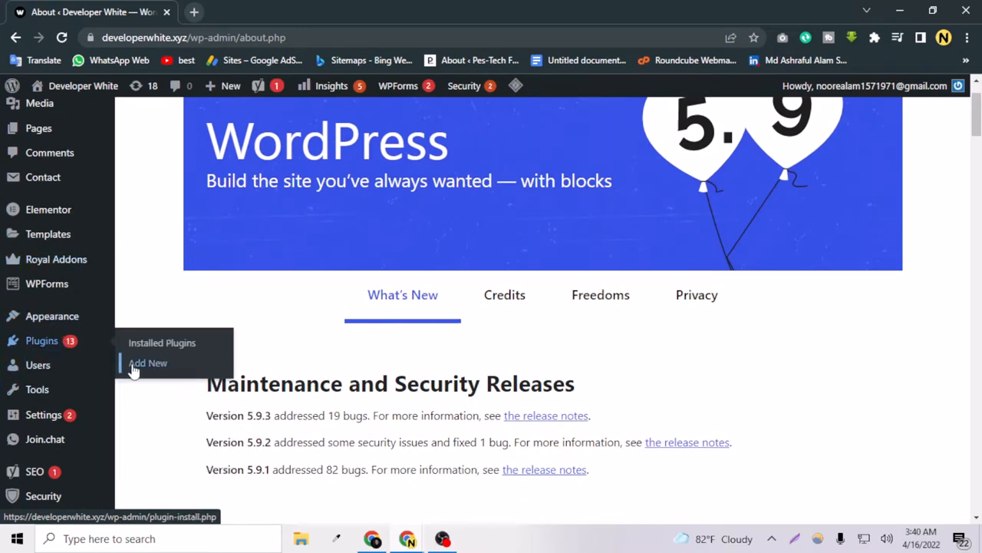
Search the plugin directory for 'wpstream' and activate the WpStream plugin.
click(147, 362)
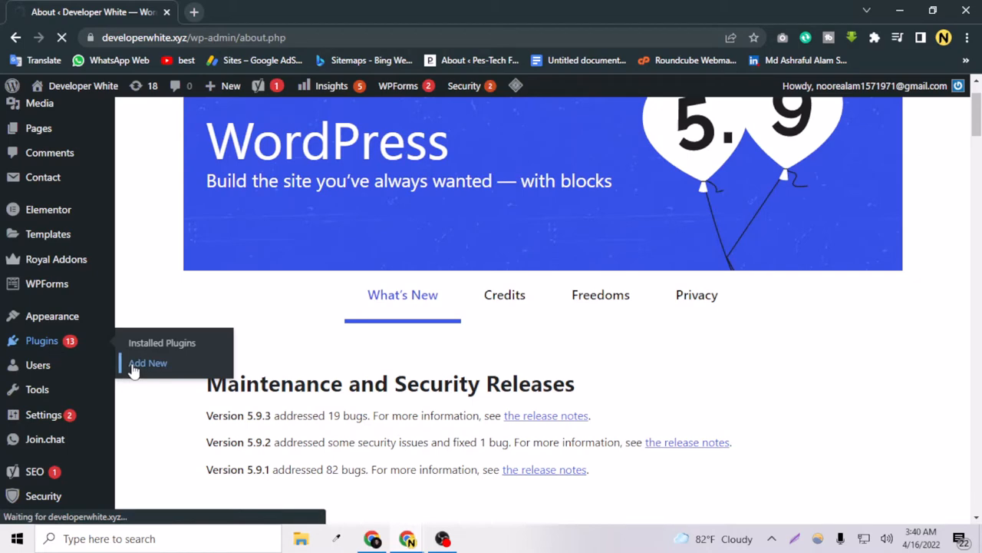
click(148, 362)
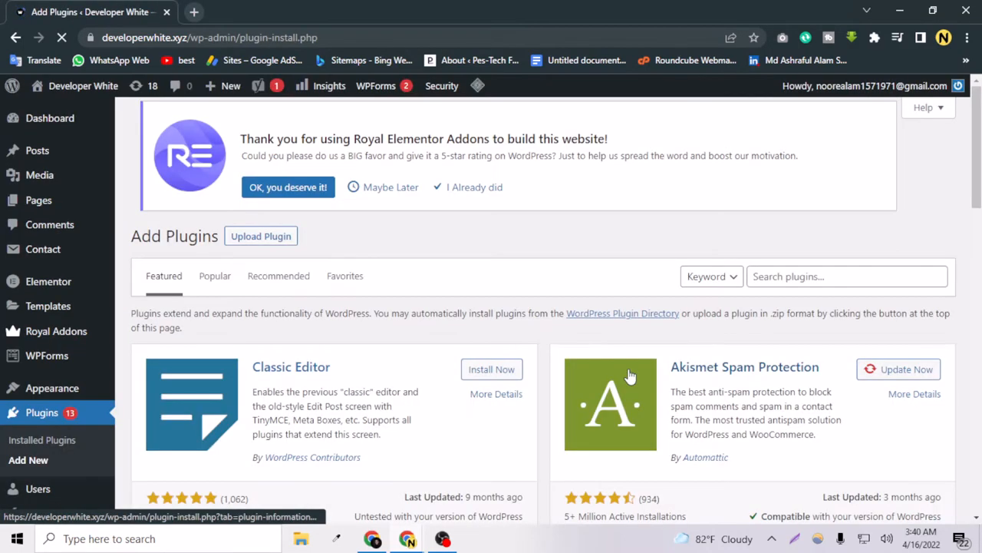
click(847, 276)
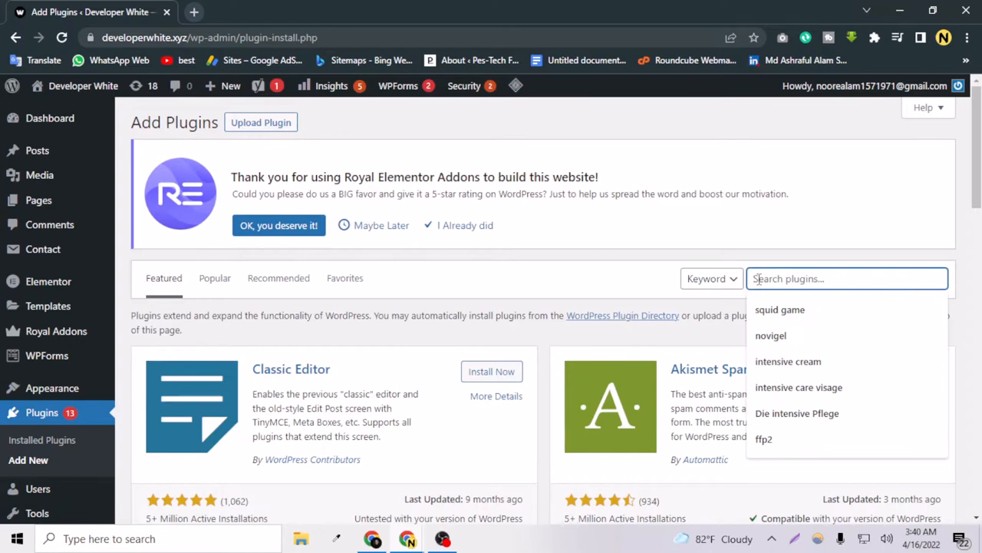
text(wps)
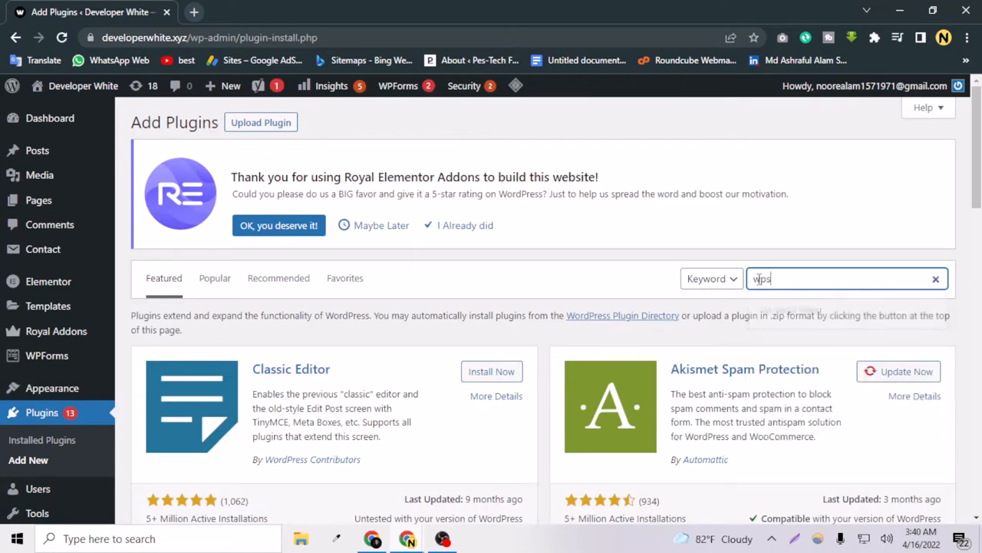
text(stream)
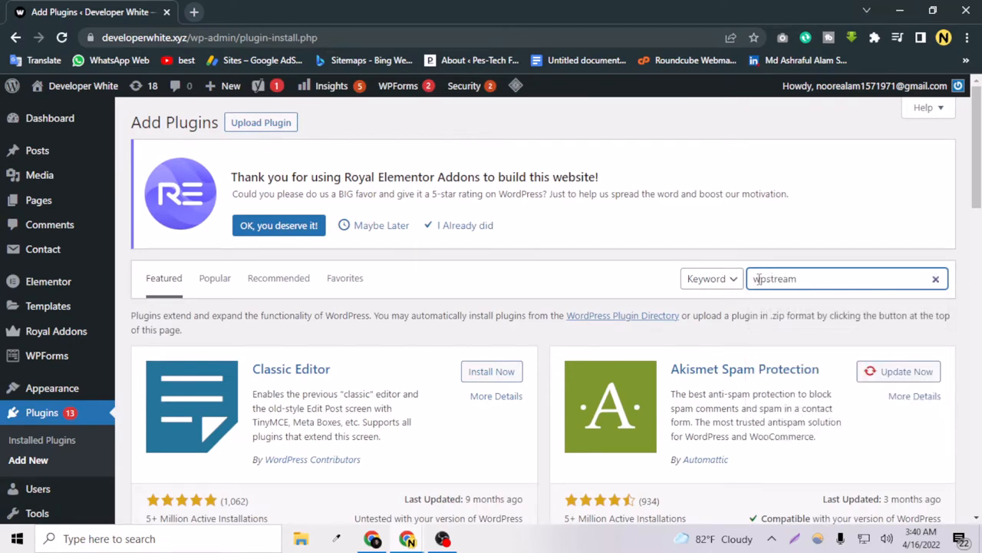
key(Return)
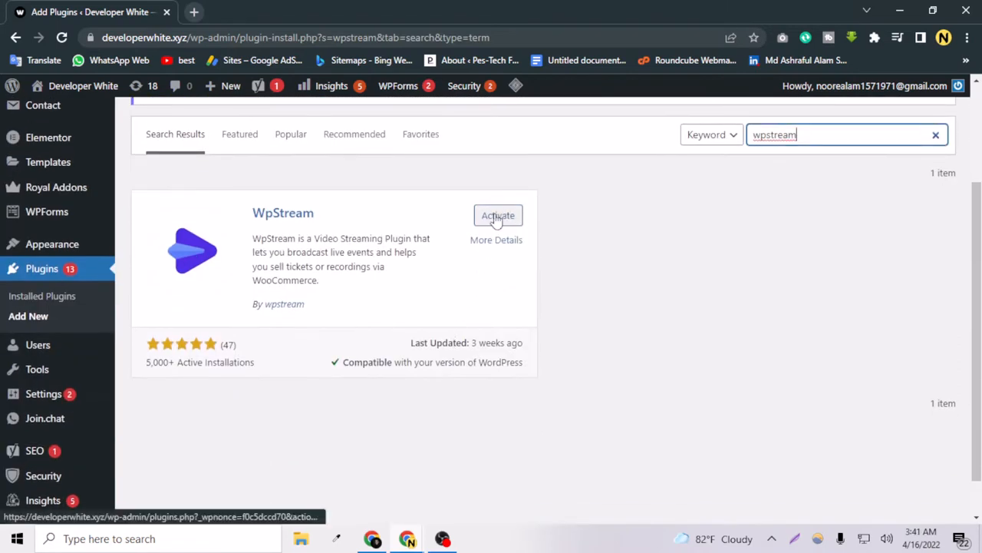
click(498, 215)
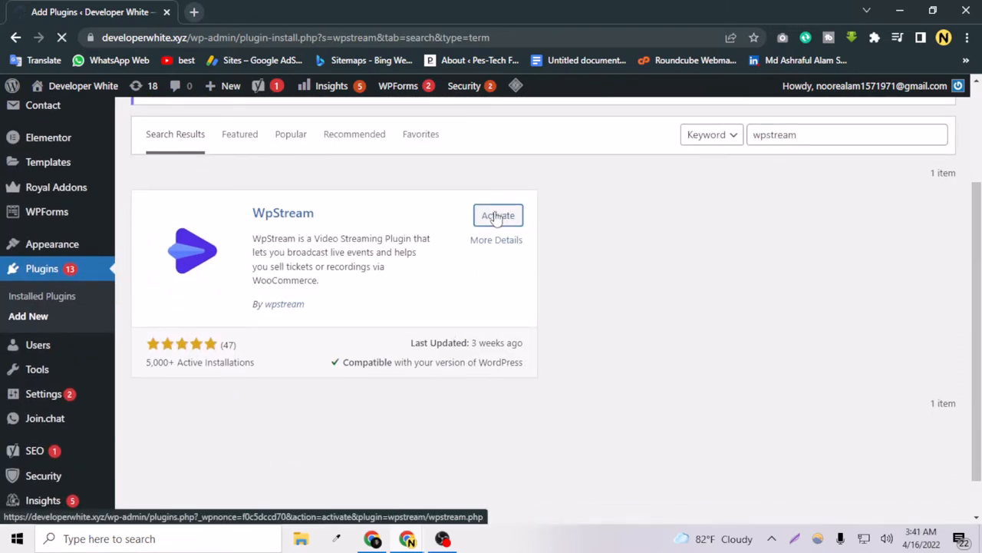
click(497, 215)
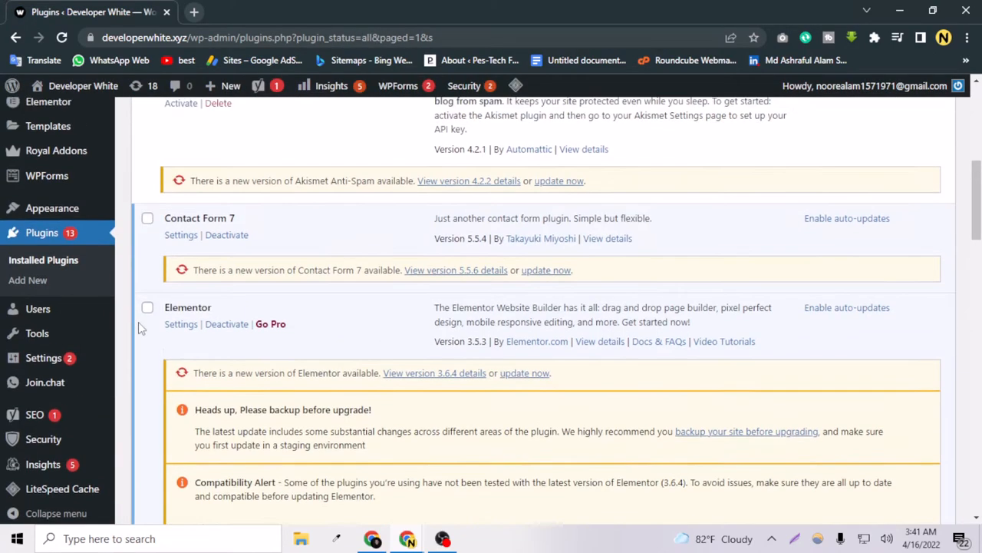
Look over the Installed Plugins list, then go to WpStream's Credentials settings.
scroll(down, 3)
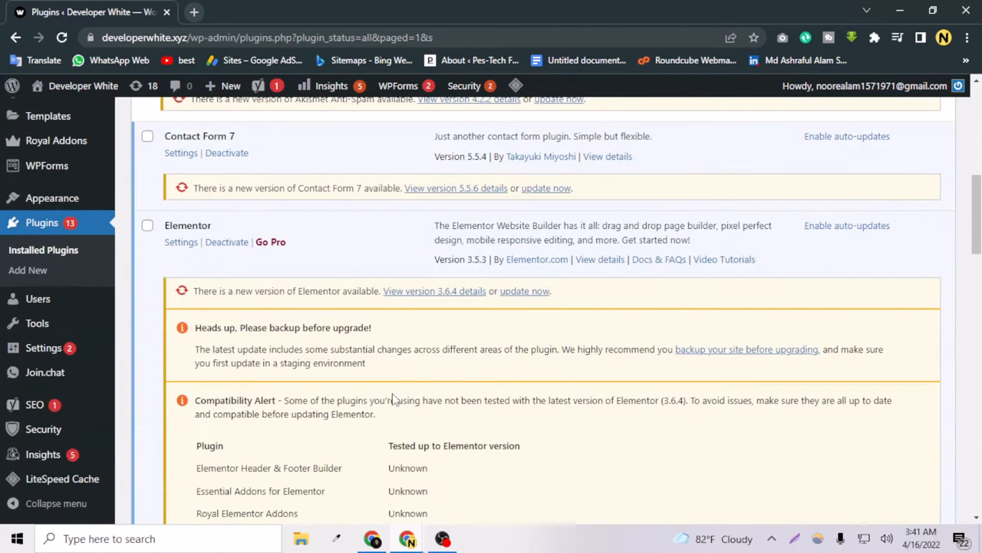
scroll(up, 3)
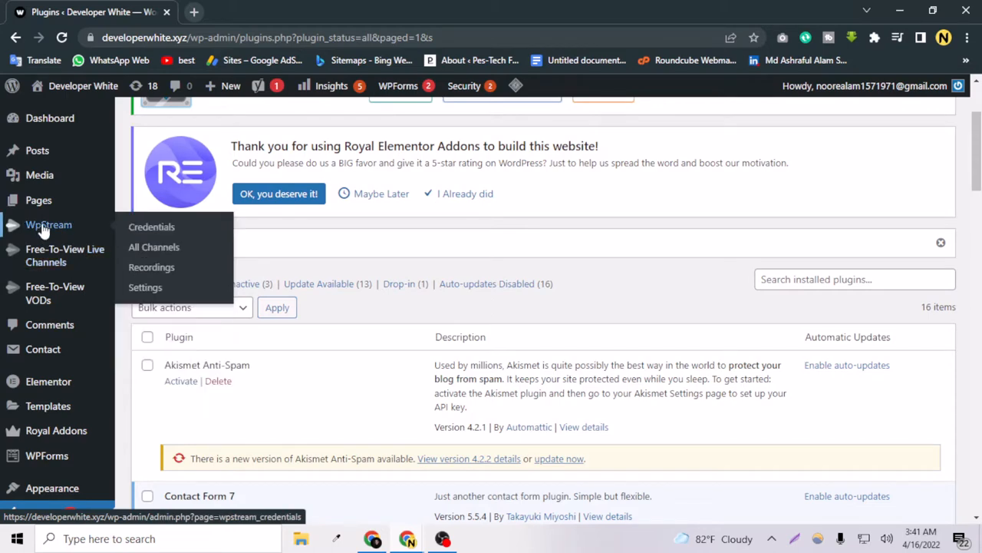
click(152, 226)
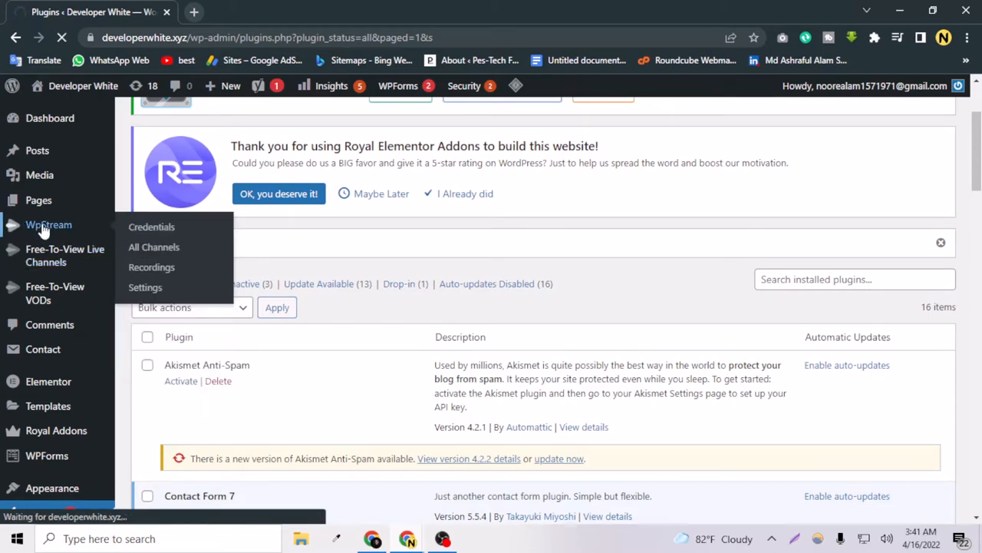
click(151, 226)
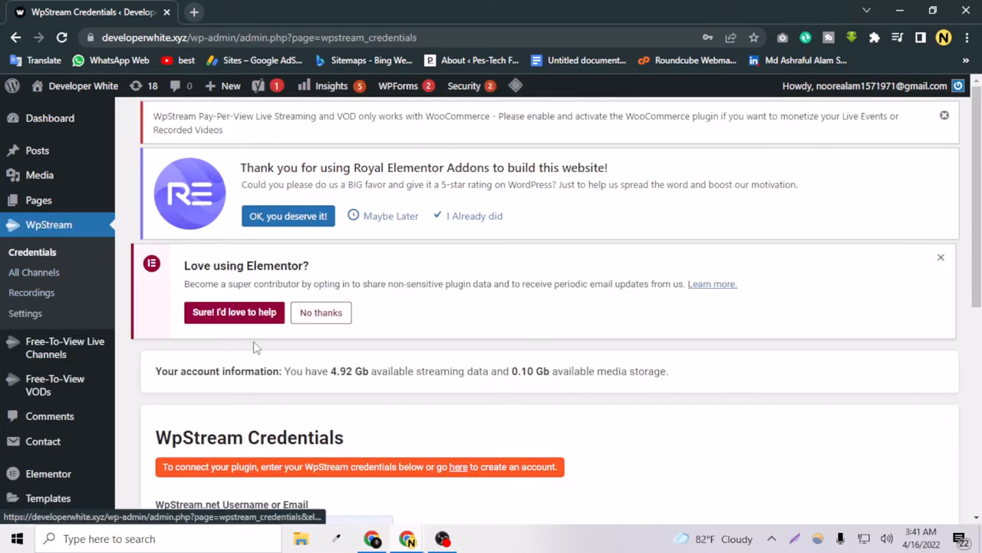
mouse_move(48, 224)
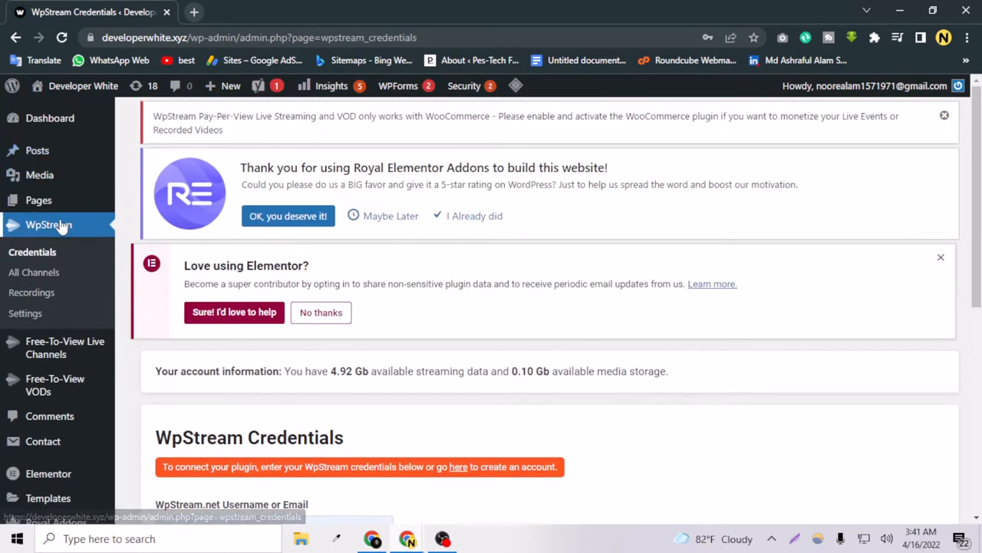
scroll(down, 3)
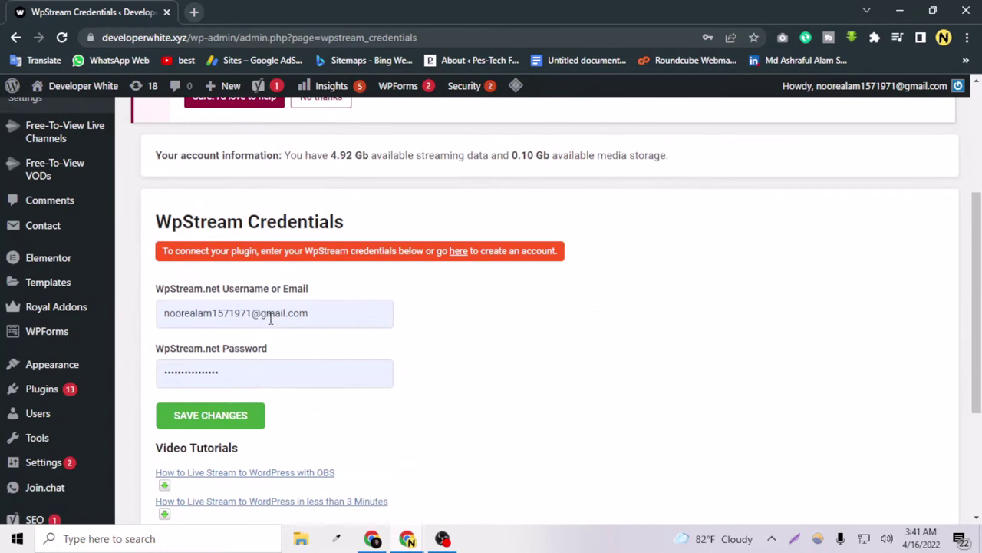
mouse_move(355, 304)
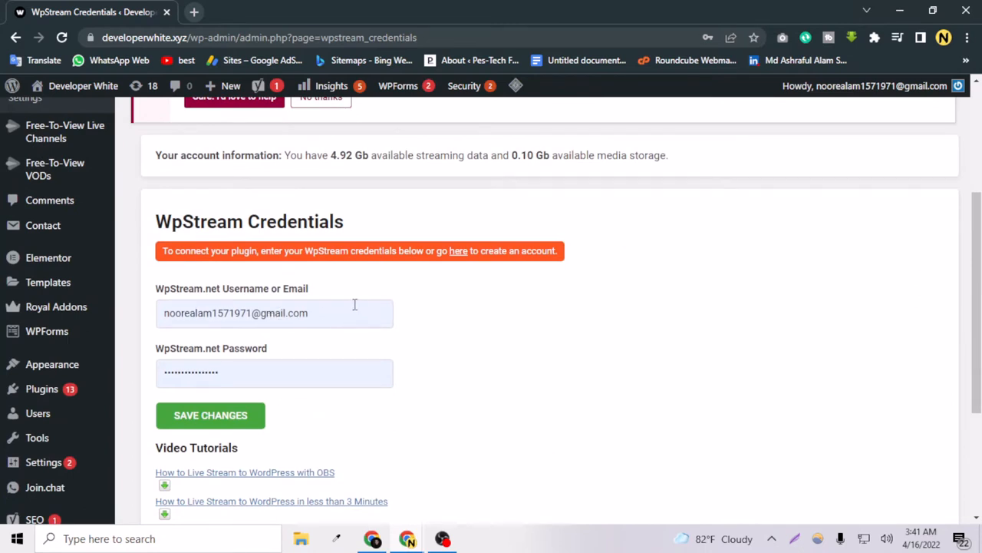
mouse_move(421, 295)
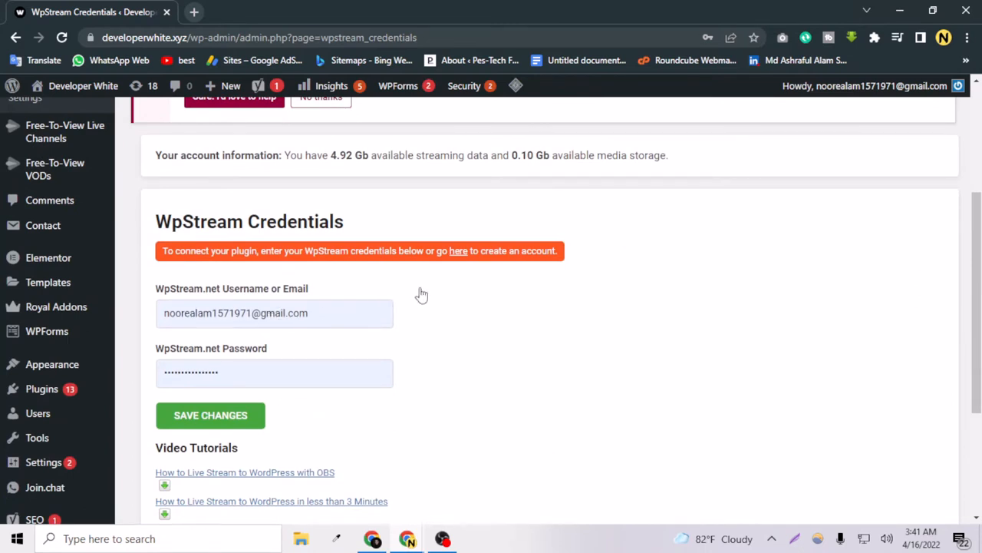
mouse_move(334, 263)
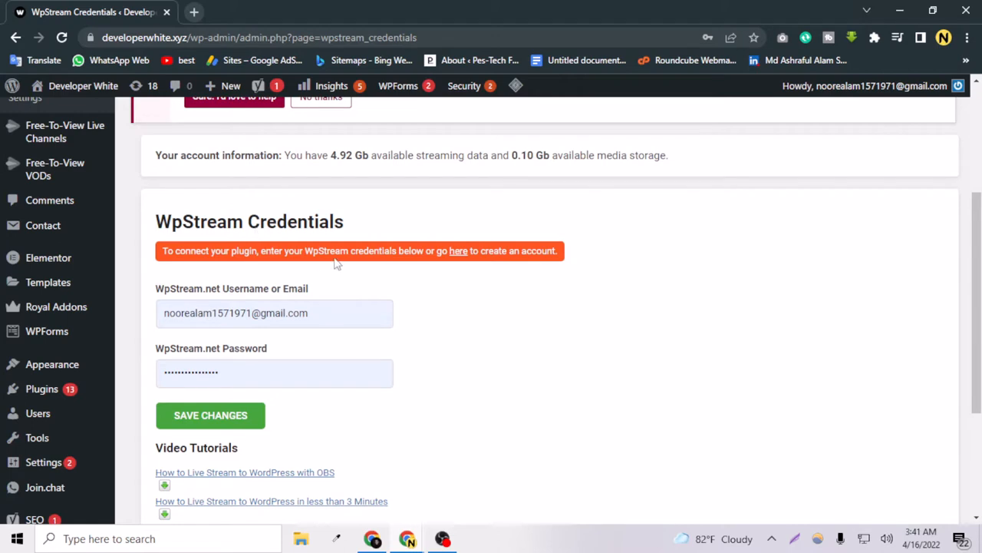
mouse_move(459, 251)
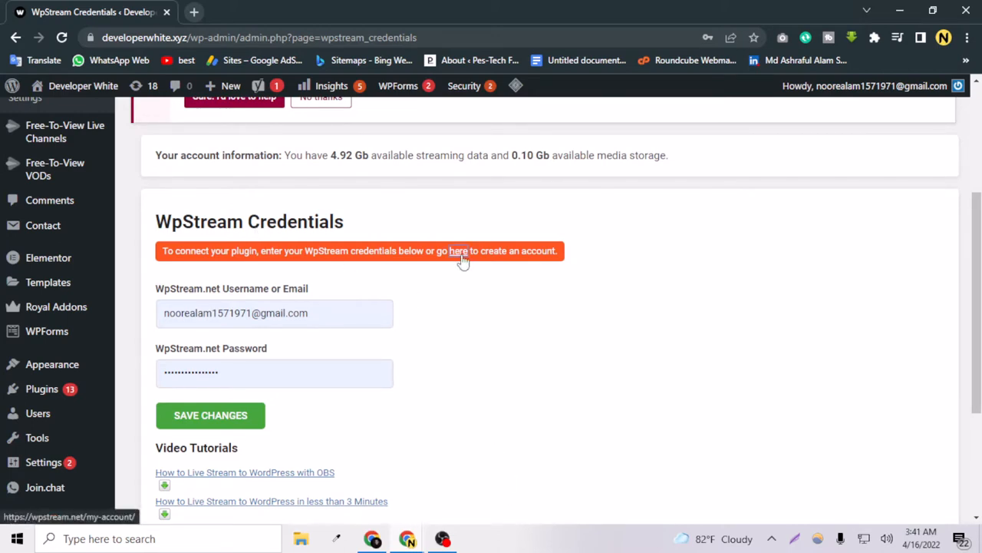
Review the WpStream.net My Account page: Free Trial plan with 4.92 GB streaming data.
click(458, 251)
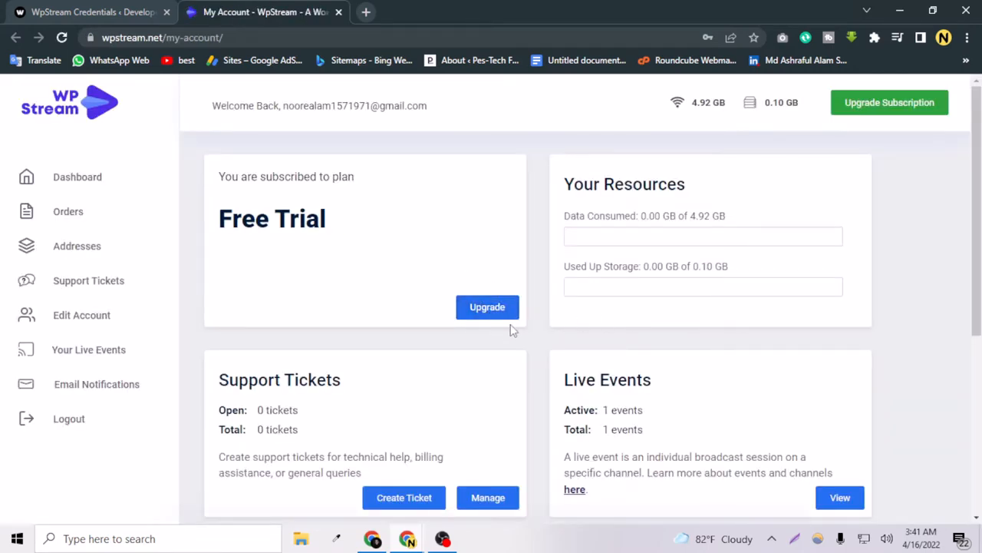
scroll(down, 3)
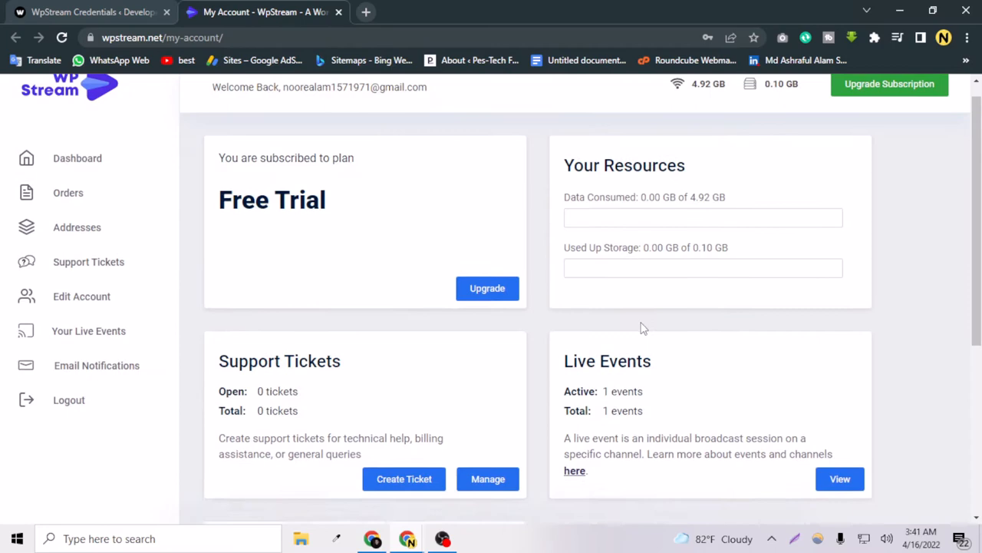
scroll(up, 3)
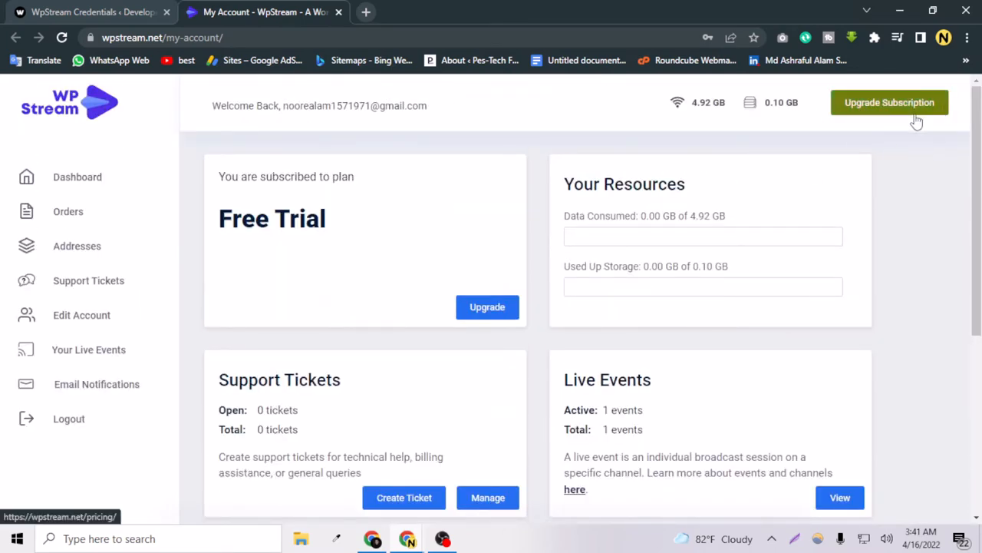
mouse_move(901, 124)
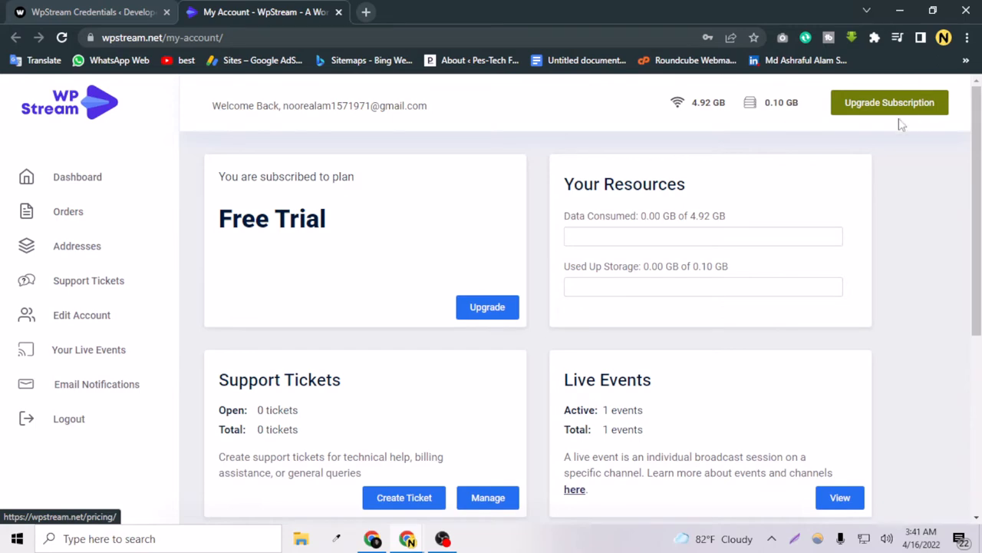
mouse_move(718, 129)
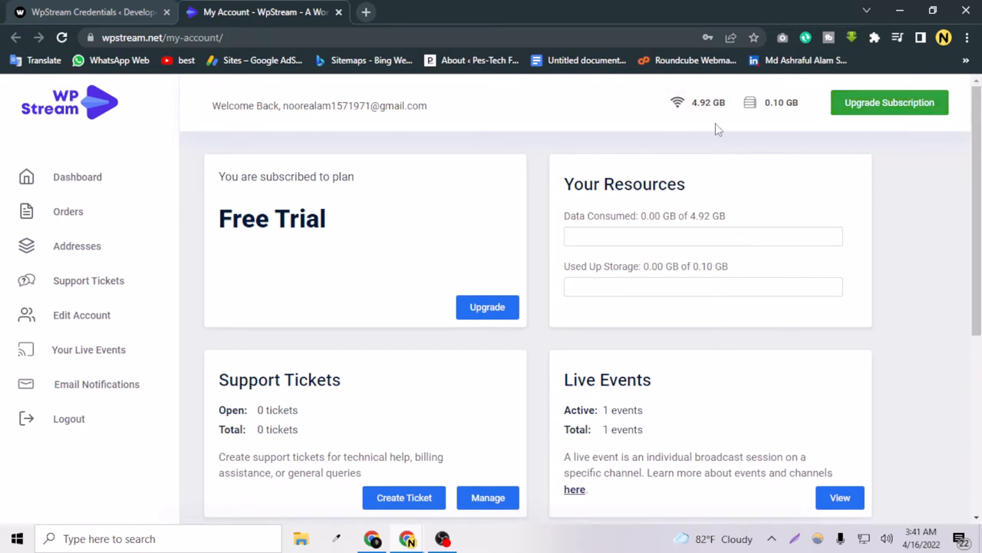
scroll(down, 3)
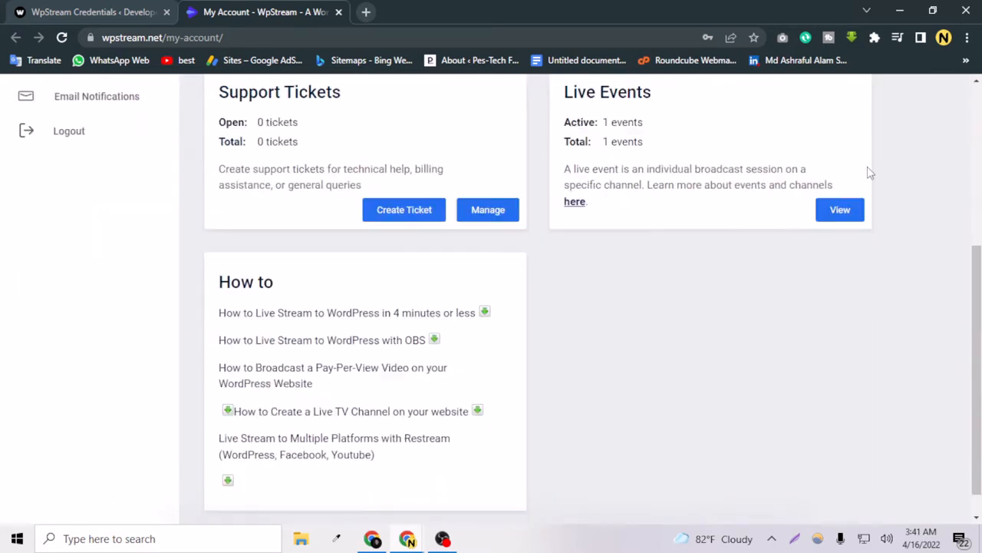
scroll(up, 3)
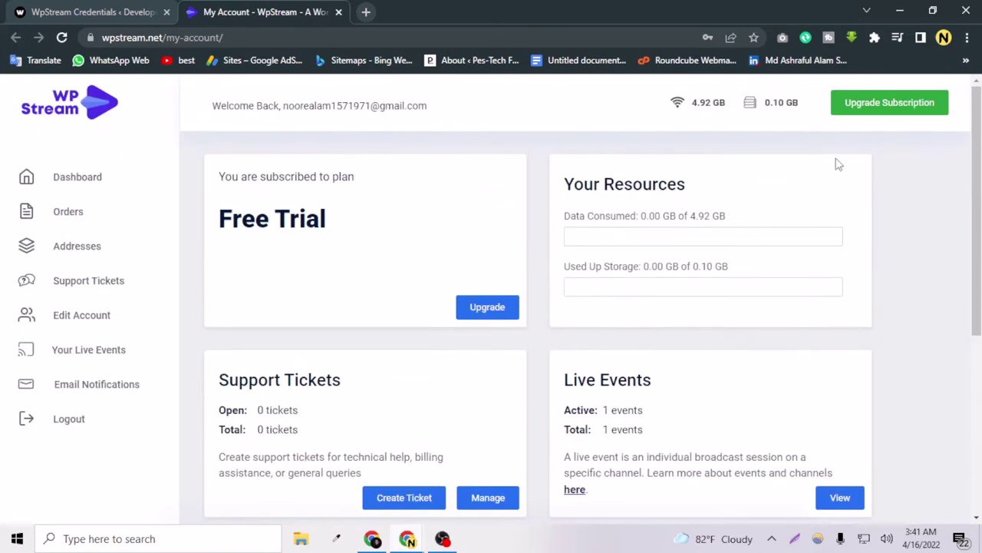
mouse_move(472, 277)
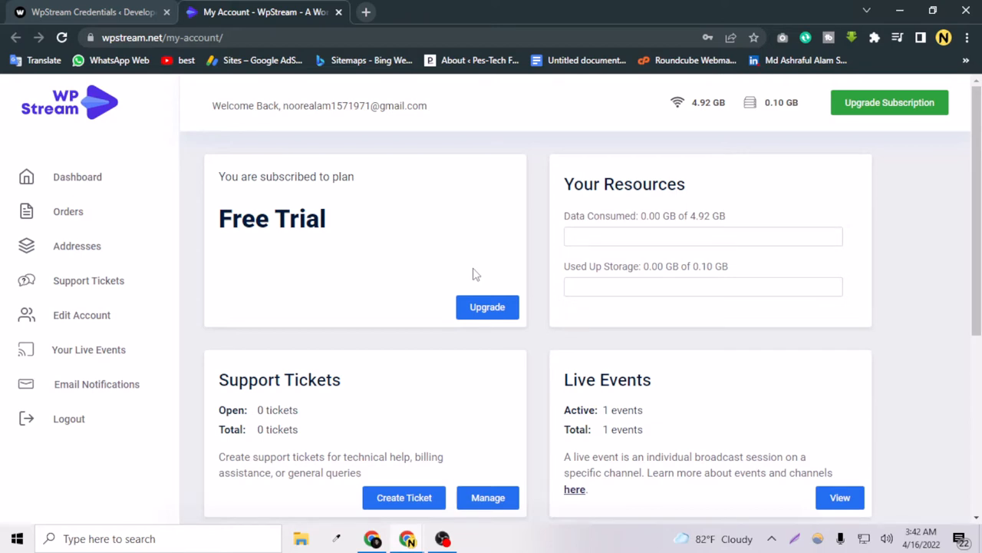
mouse_move(545, 246)
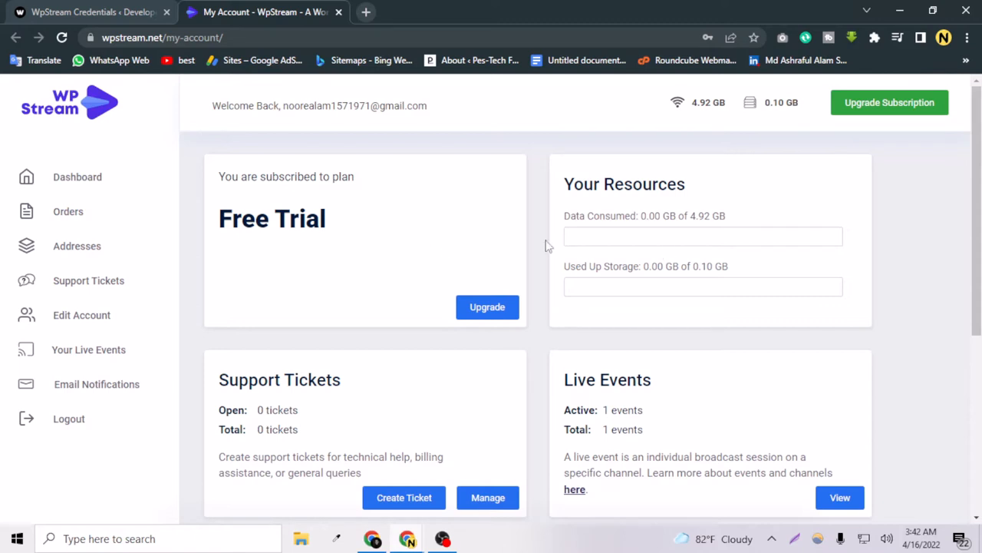
mouse_move(102, 127)
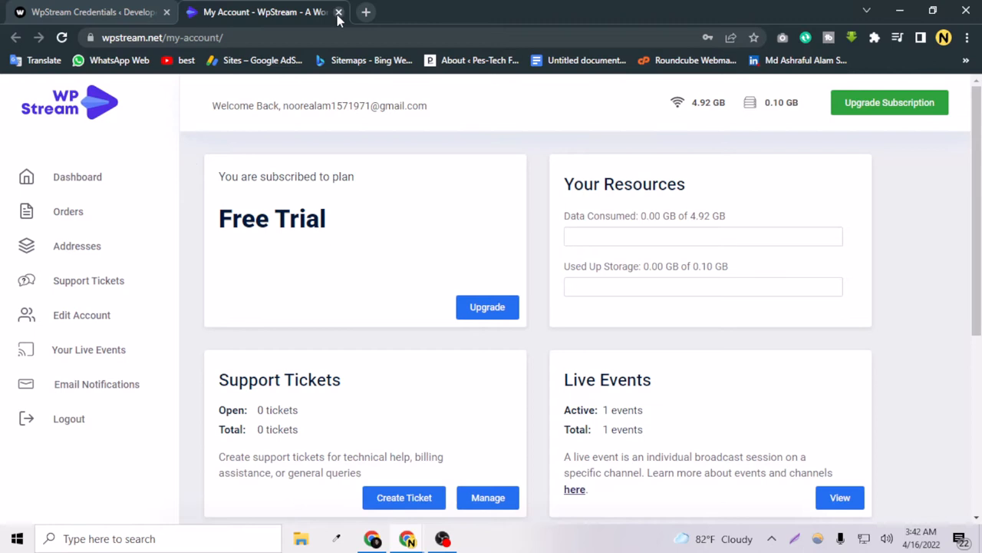
Close the WpStream.net tab, re-enter the password and save; it's rejected as incorrect.
click(338, 11)
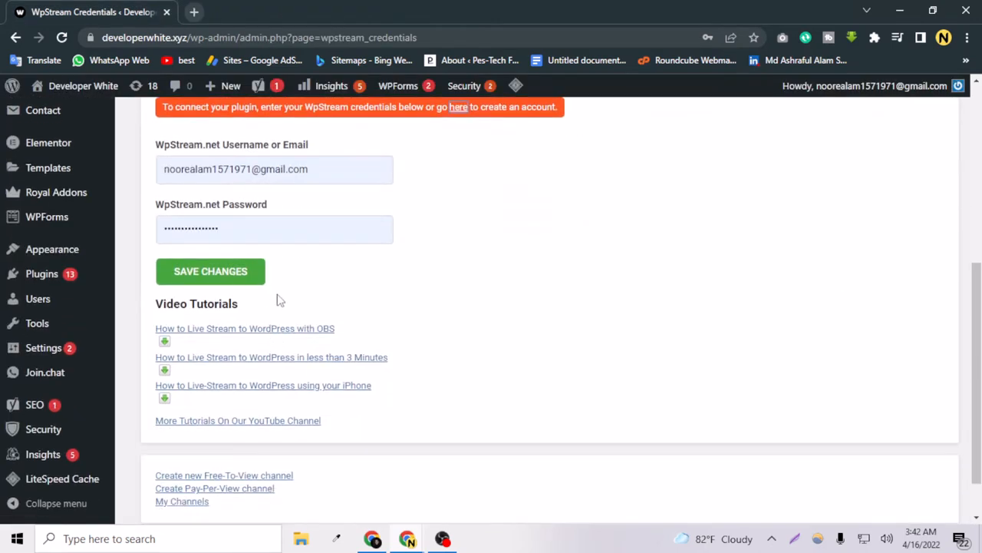
click(274, 229)
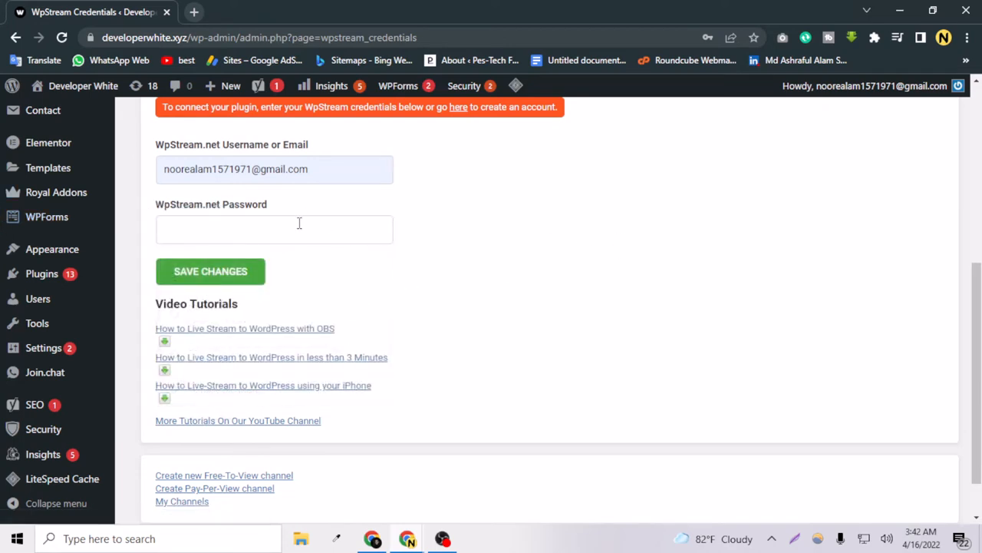
text(•••)
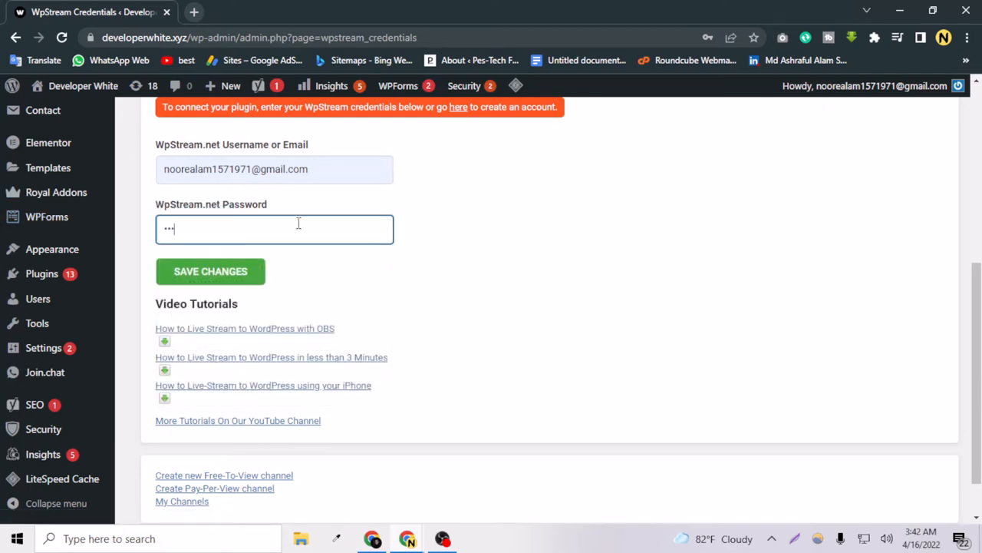
text(••)
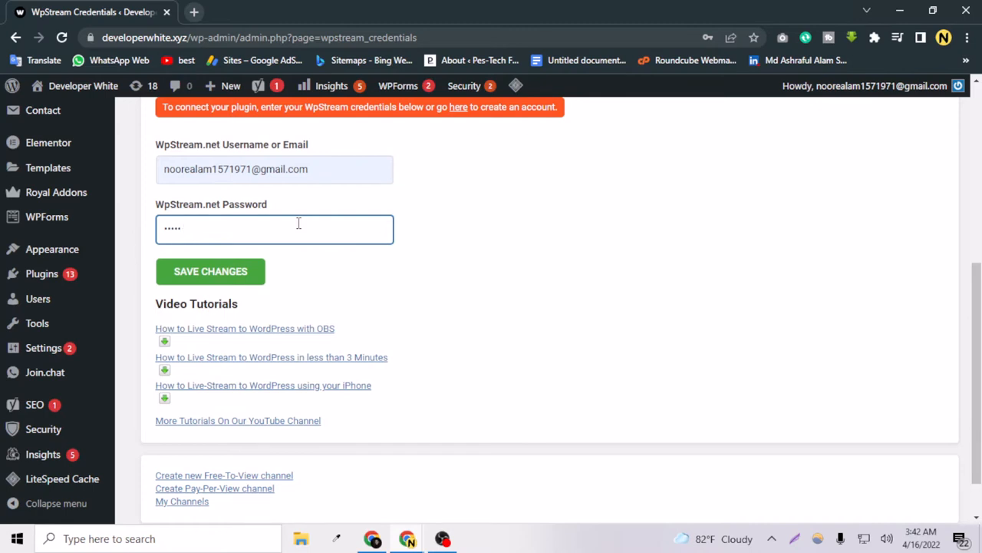
text(•)
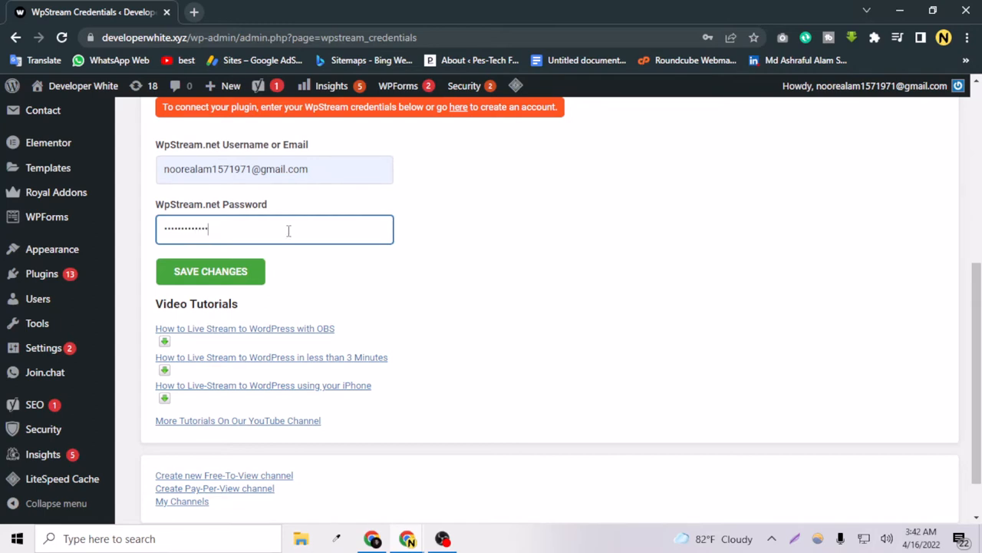
click(210, 271)
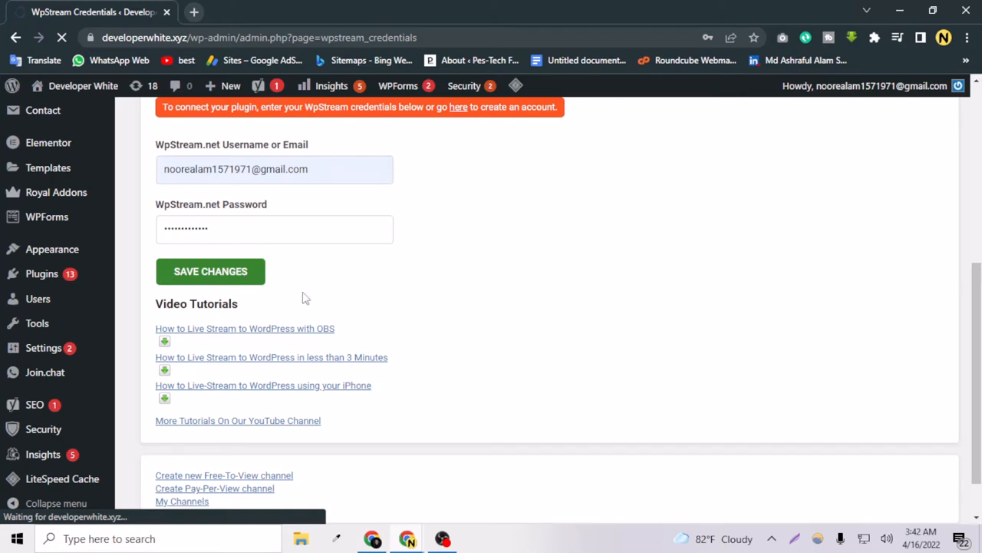
mouse_move(369, 332)
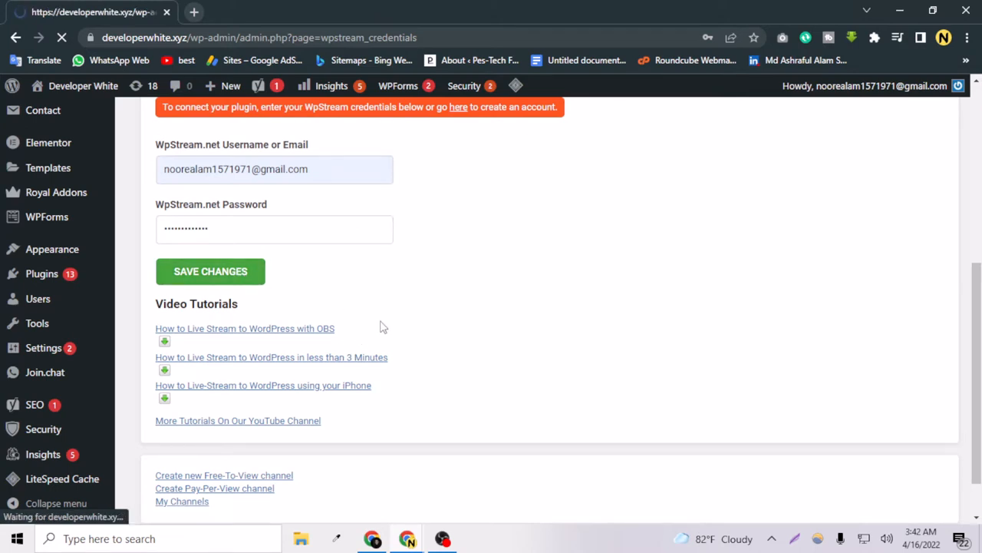
click(211, 271)
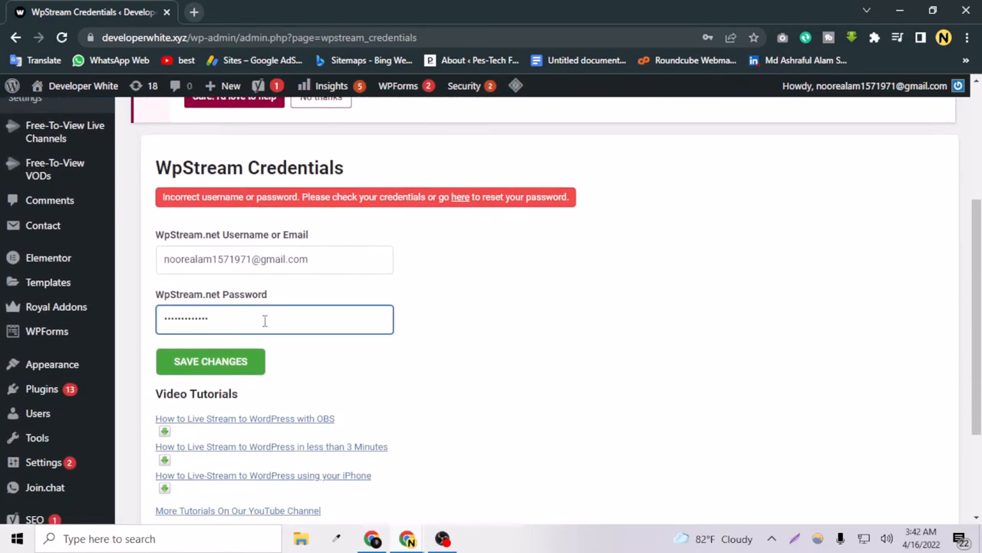
Enter the correct WpStream.net password and save until 'Connected to WpStream.net!' appears.
click(210, 361)
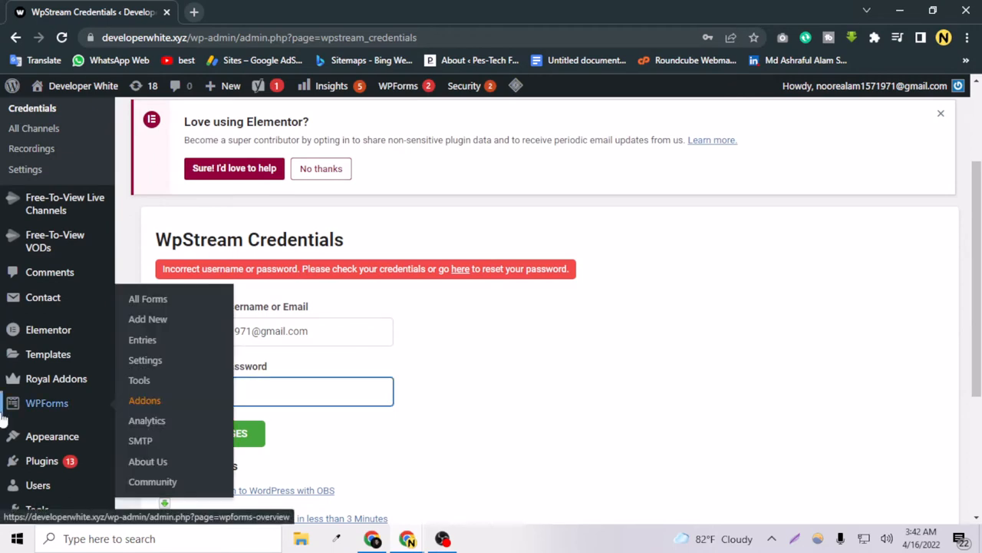
click(274, 390)
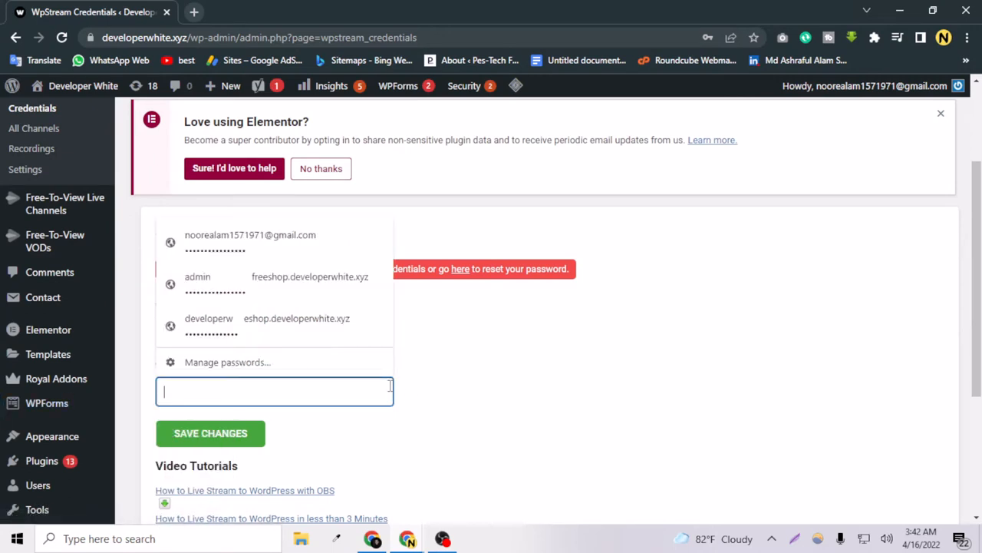
text(•••)
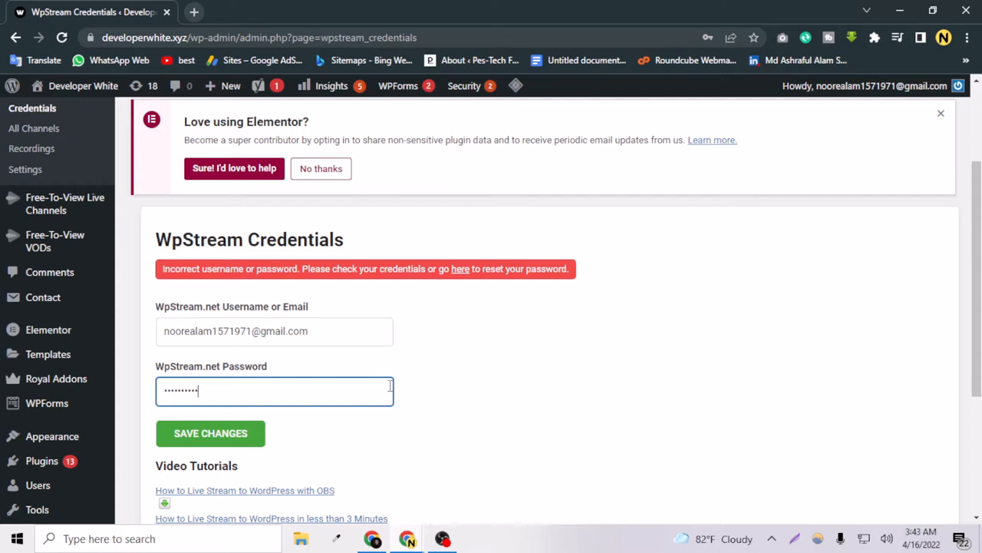
text(••)
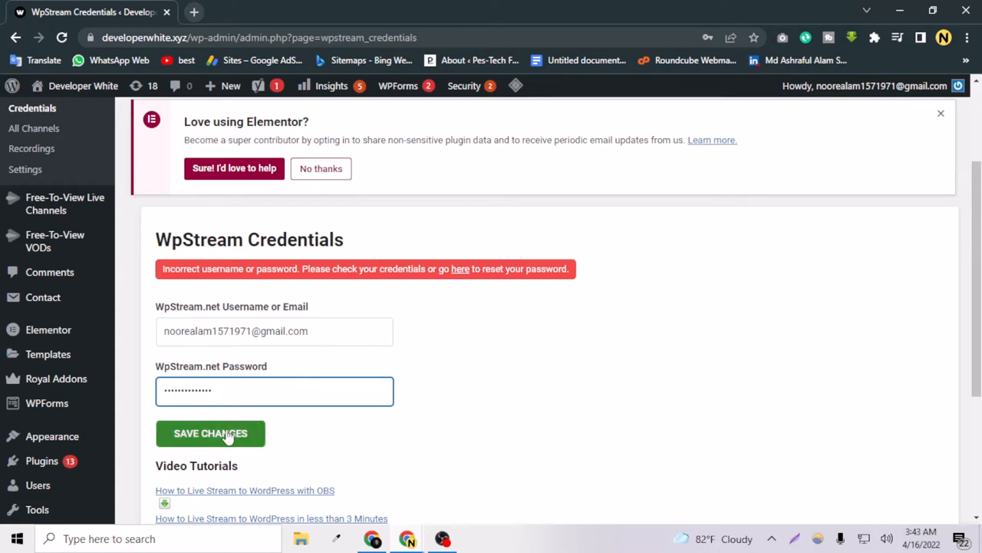
click(210, 433)
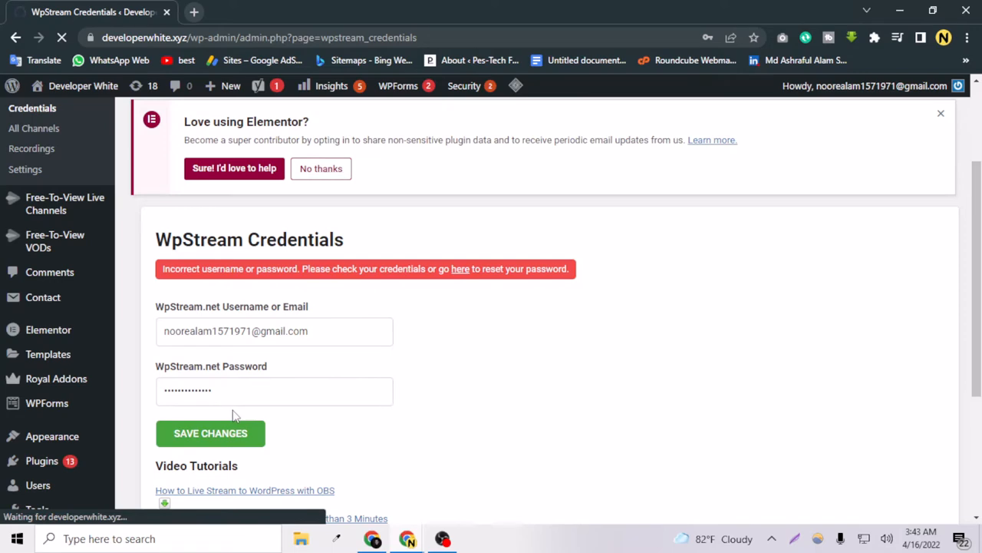
scroll(down, 3)
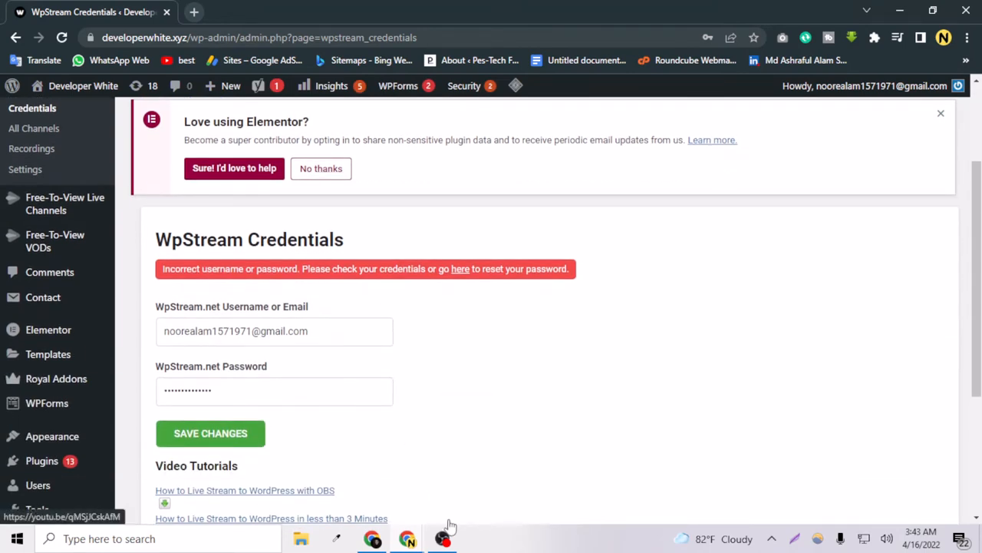
mouse_move(442, 537)
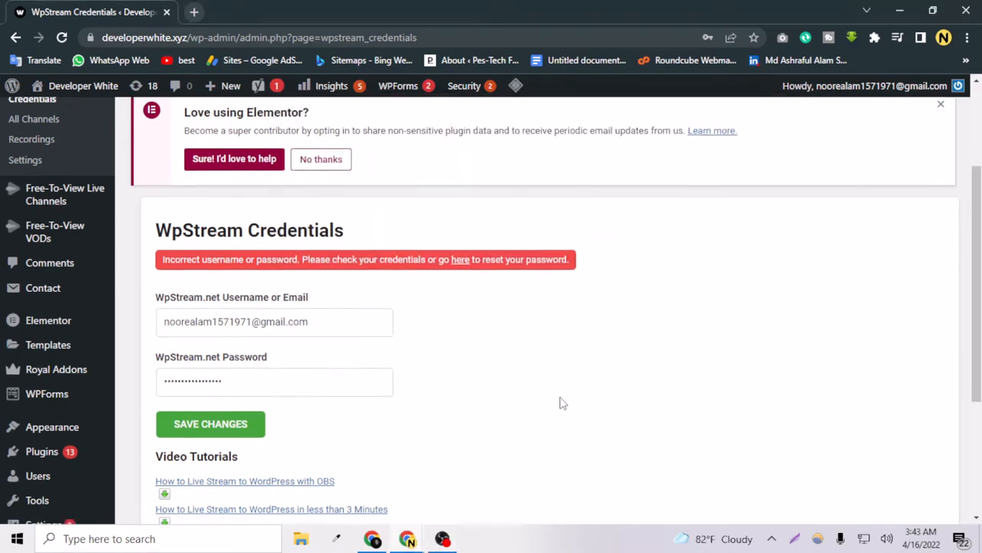
click(211, 423)
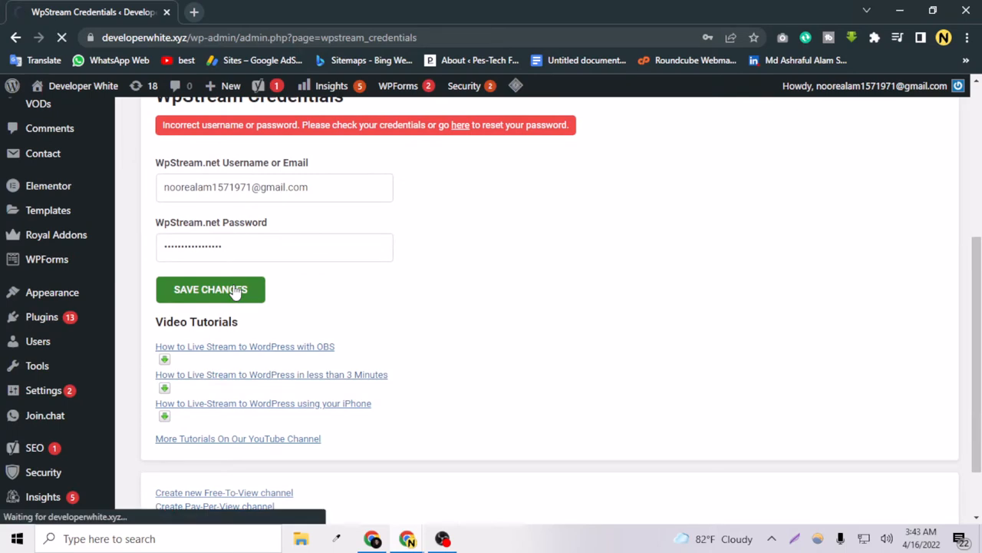
scroll(up, 3)
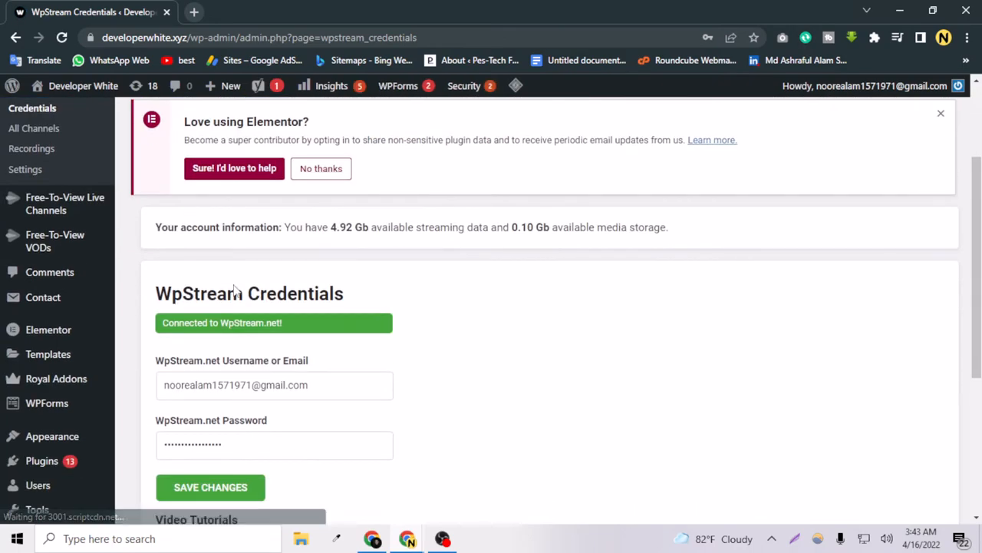
scroll(down, 3)
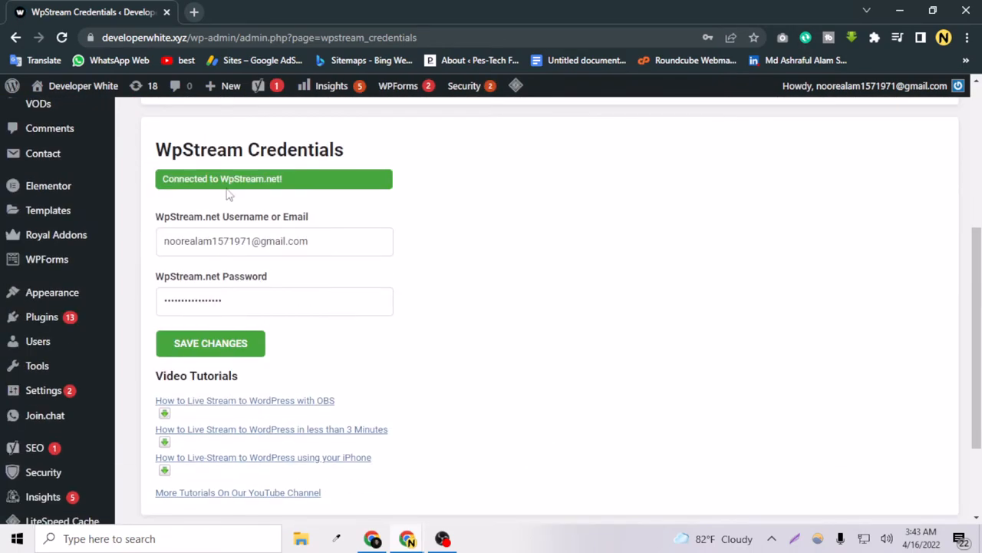
mouse_move(47, 258)
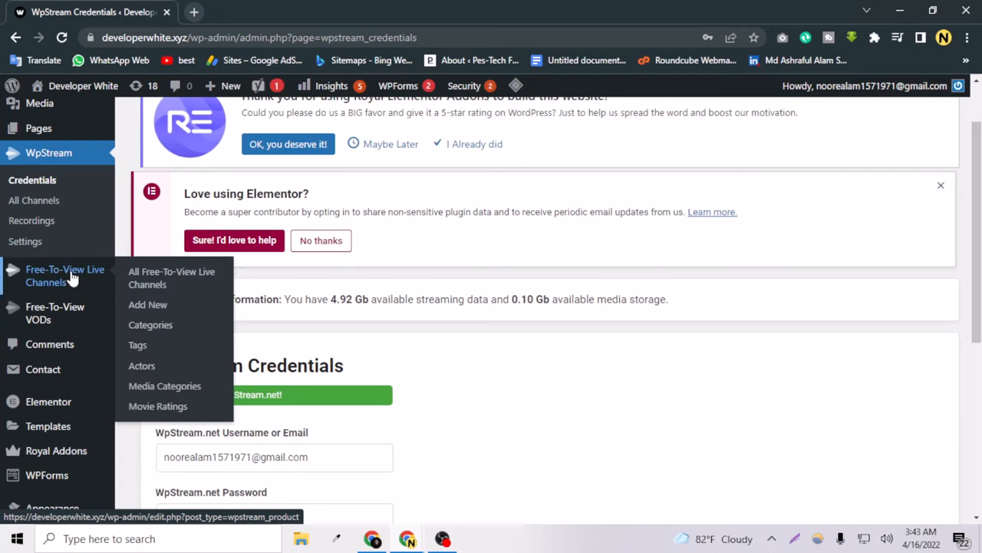
mouse_move(92, 288)
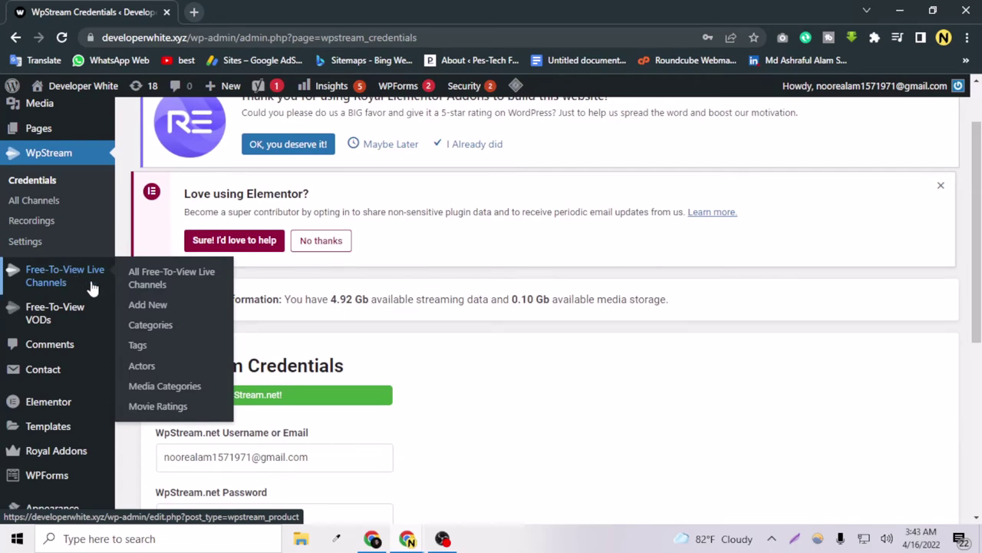
Create a new free-to-view live channel titled 'My First Stream'.
click(147, 305)
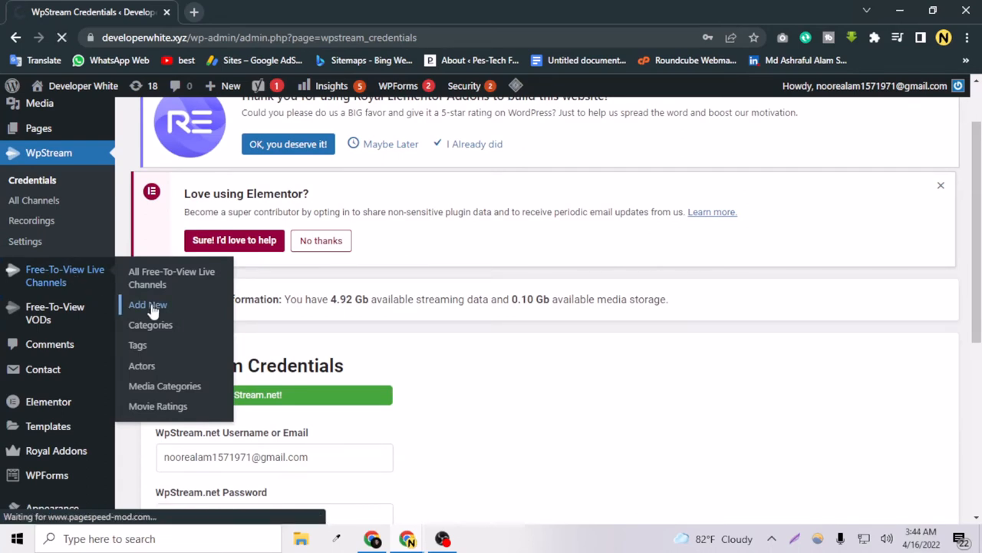
click(147, 305)
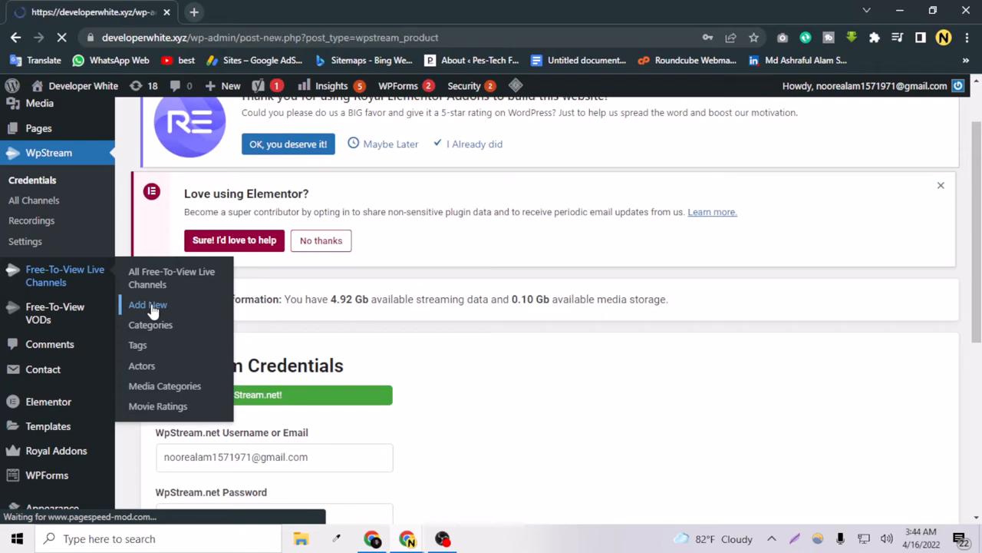
click(148, 304)
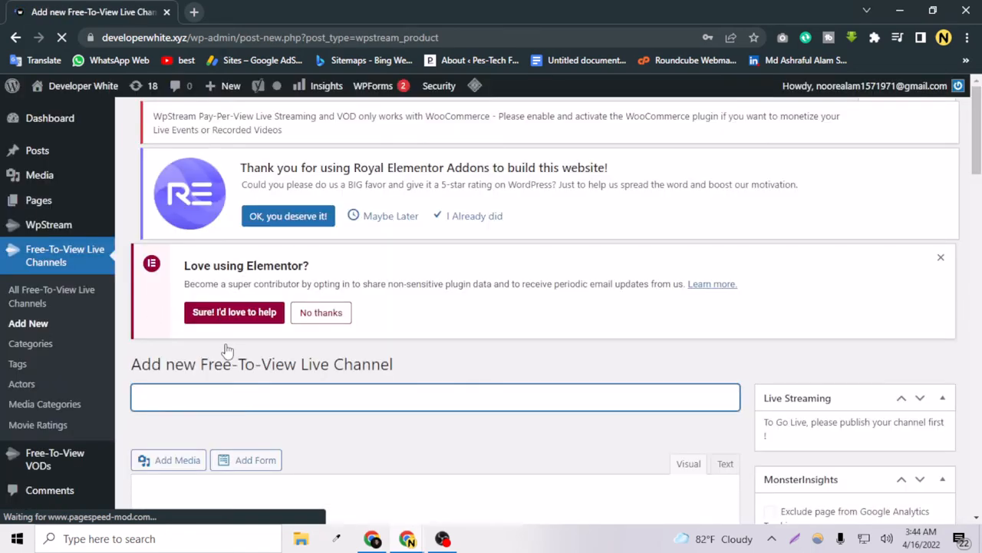
scroll(up, 3)
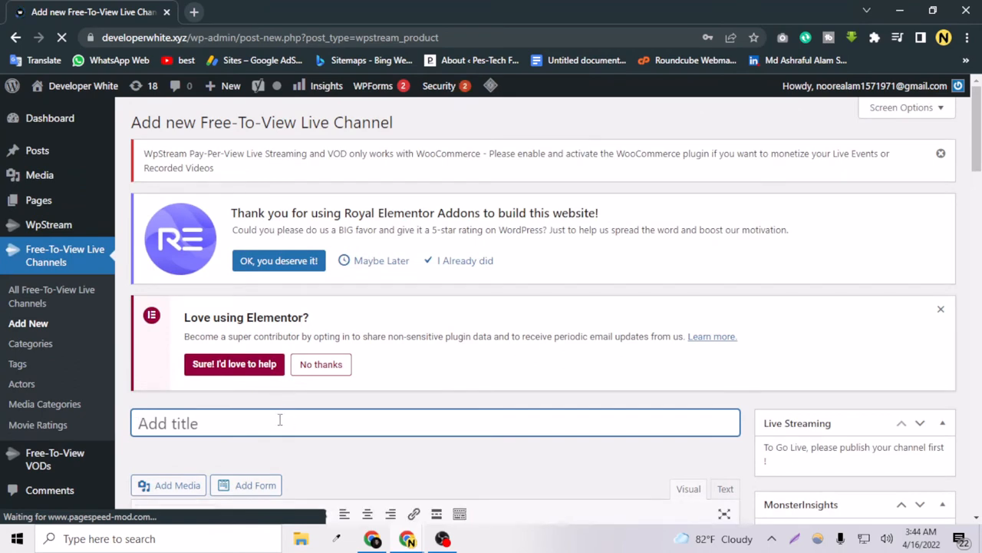
text(My First)
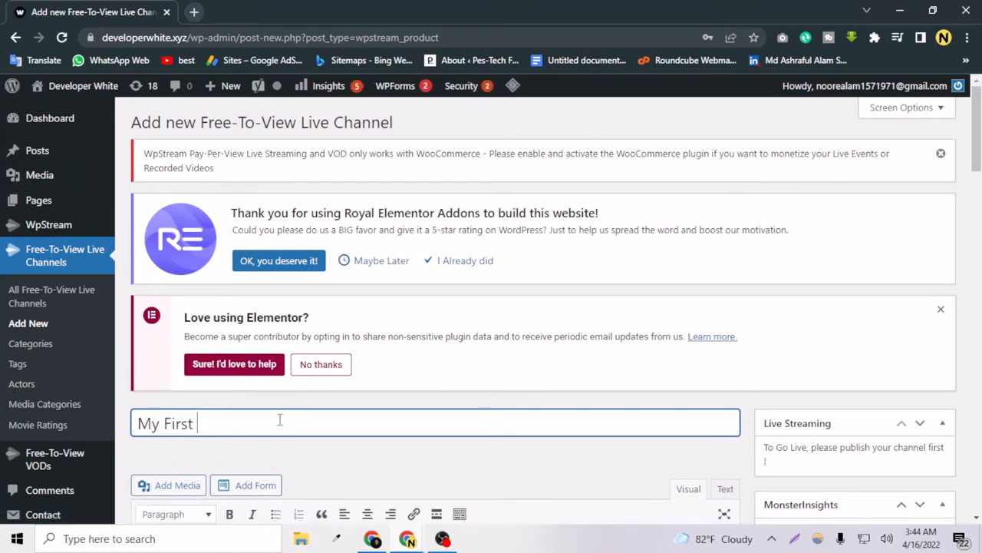
text(Stream)
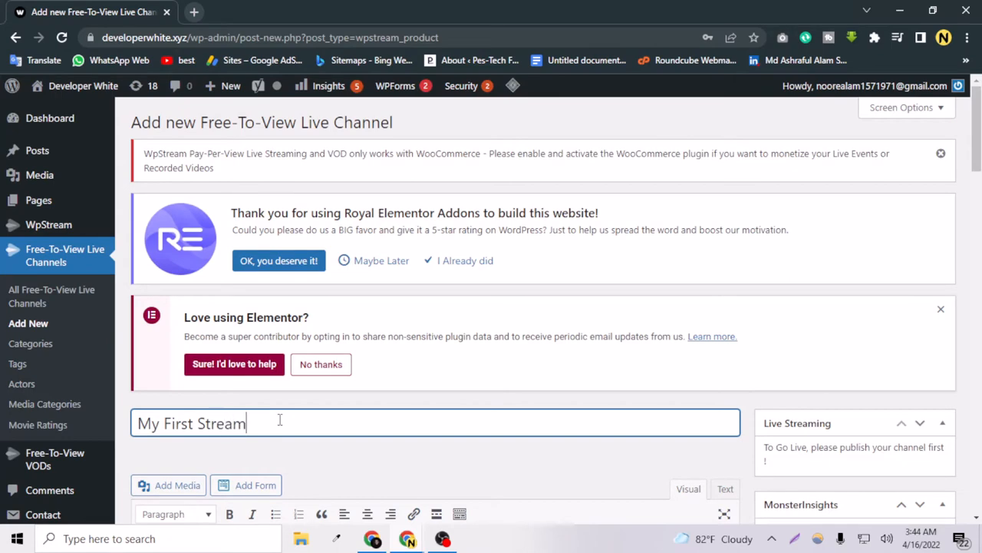
Publish the 'My First Stream' channel post.
scroll(down, 3)
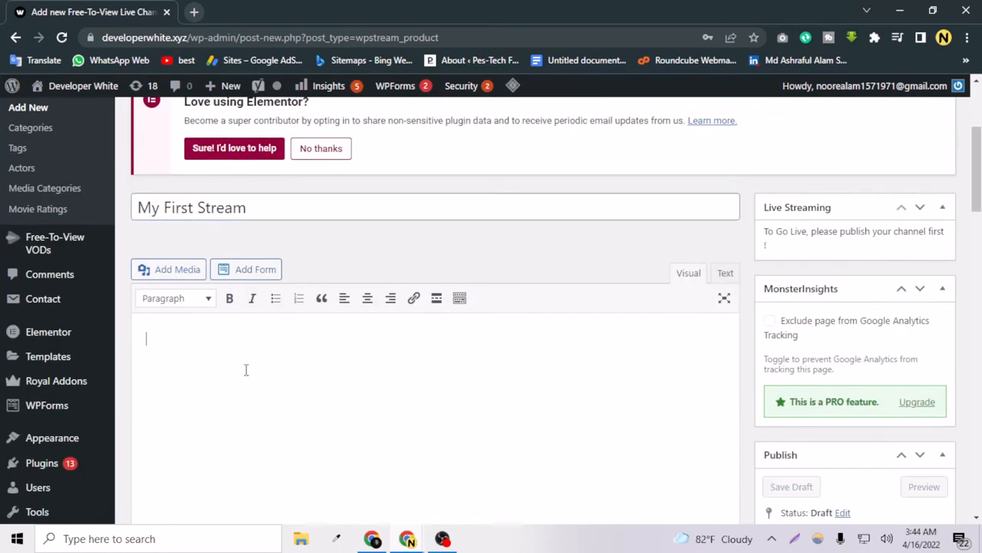
scroll(up, 3)
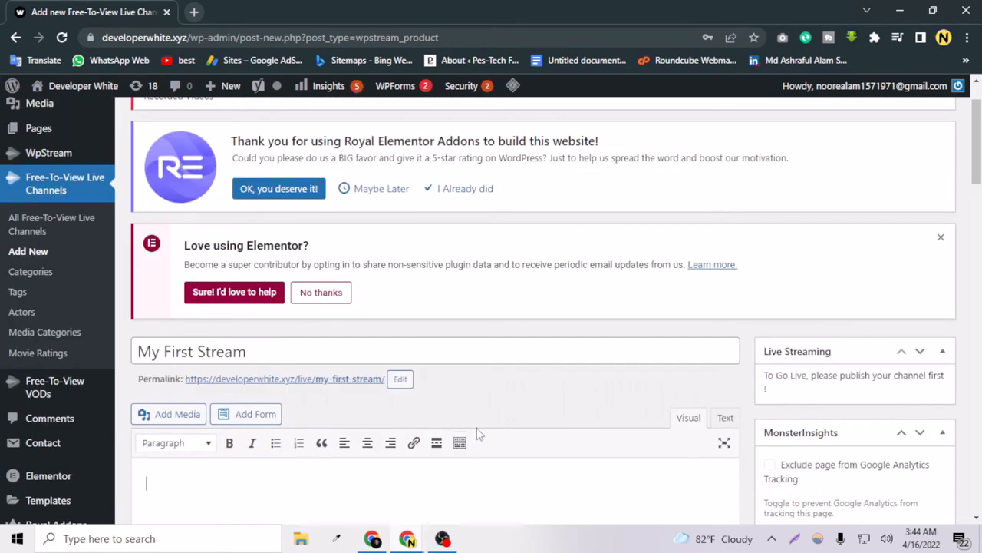
scroll(down, 3)
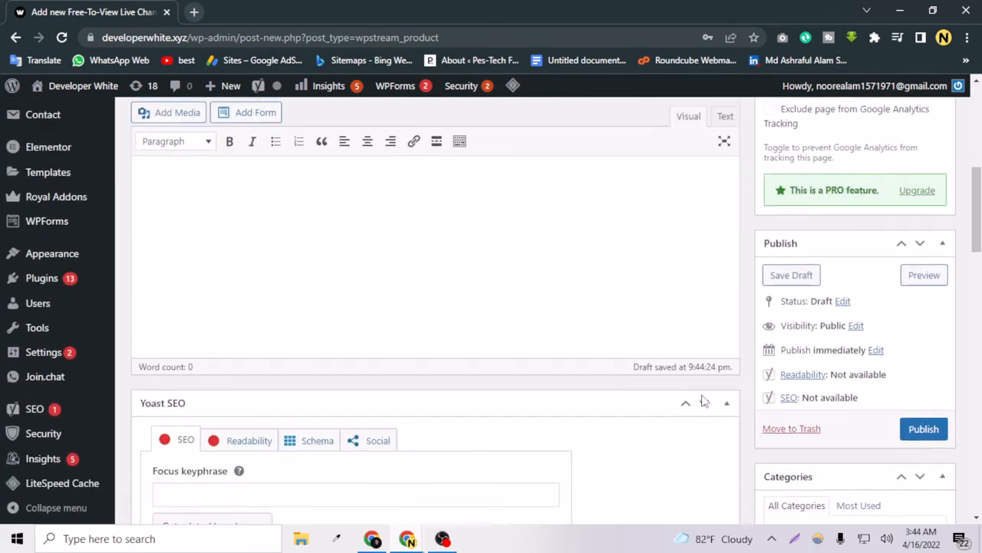
scroll(up, 3)
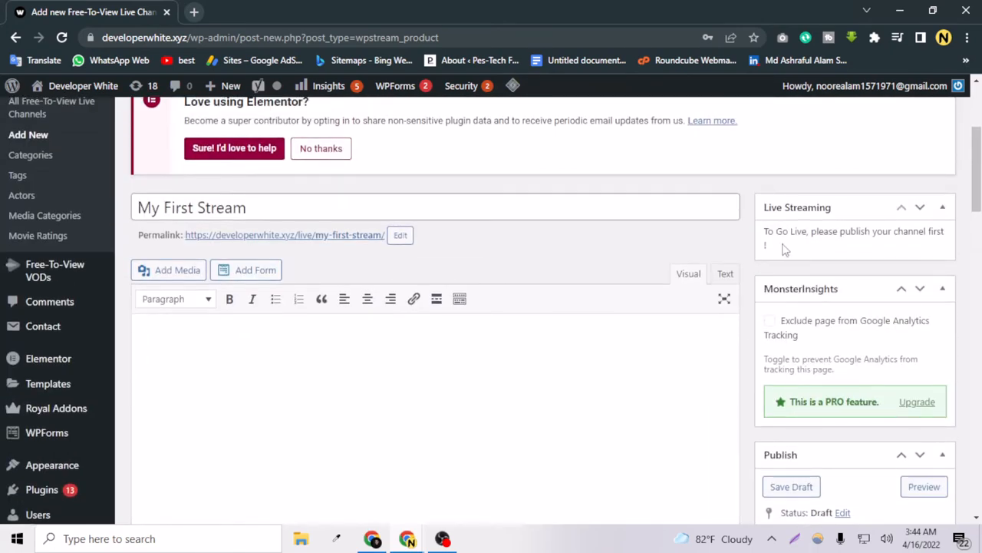
scroll(down, 3)
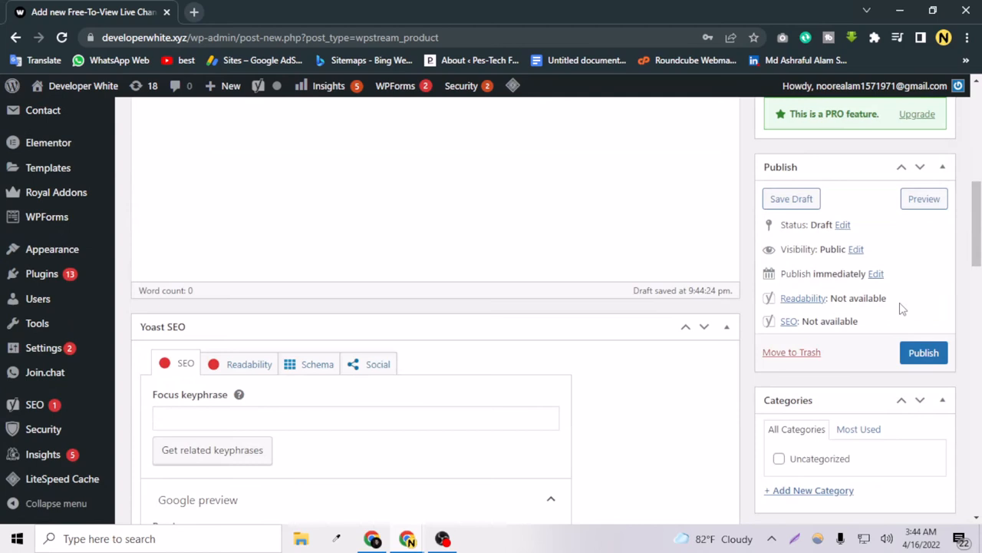
click(924, 352)
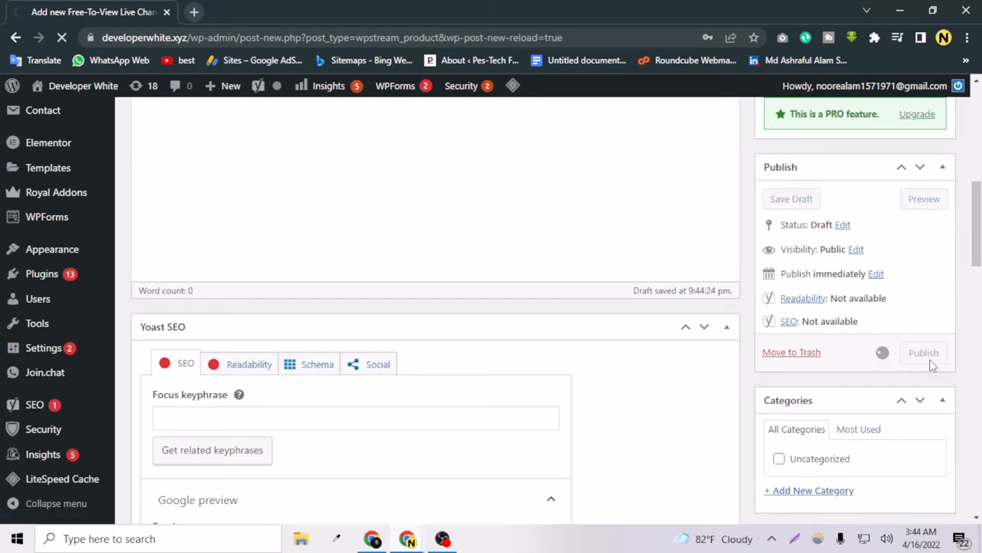
mouse_move(888, 388)
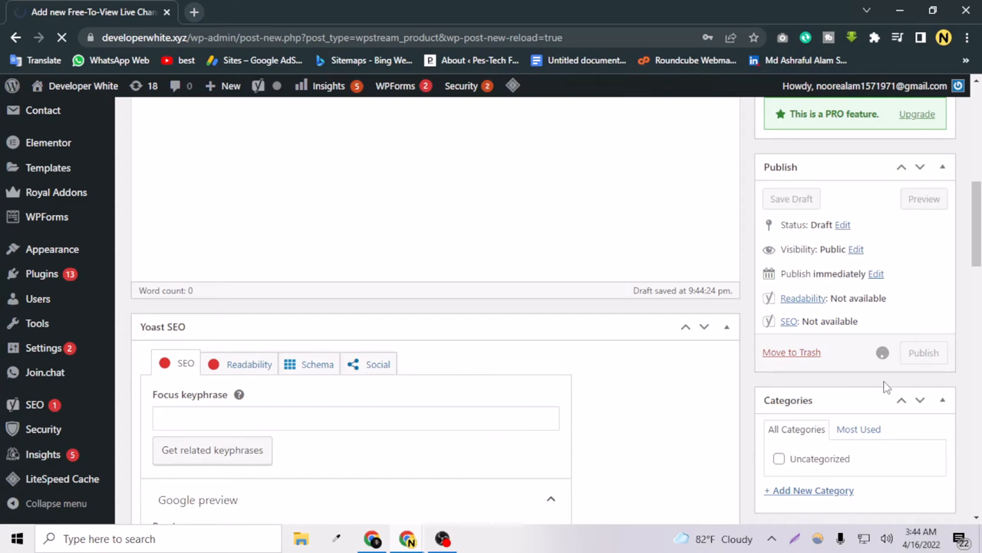
Turn on the 'My First Stream' live channel so it shows Channel is ON.
click(923, 353)
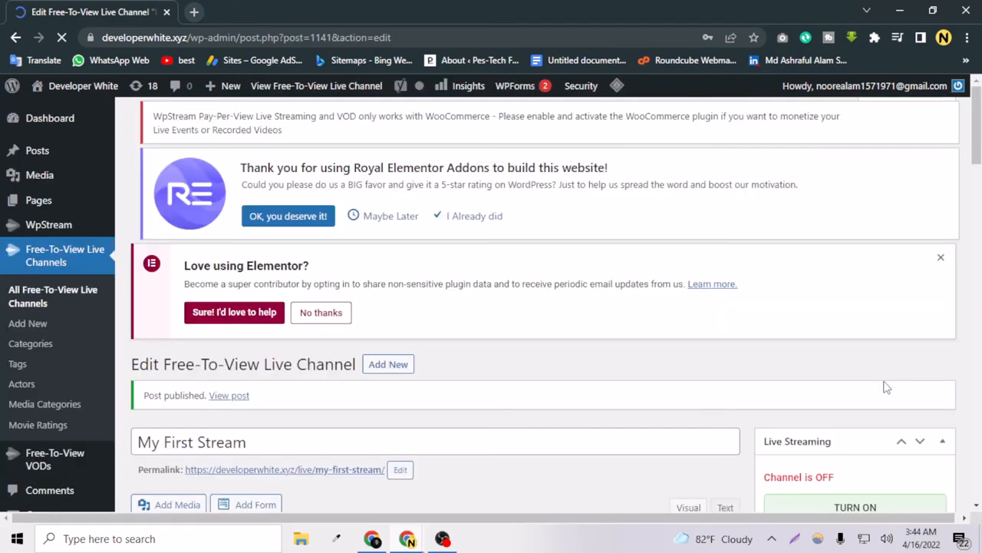
scroll(down, 3)
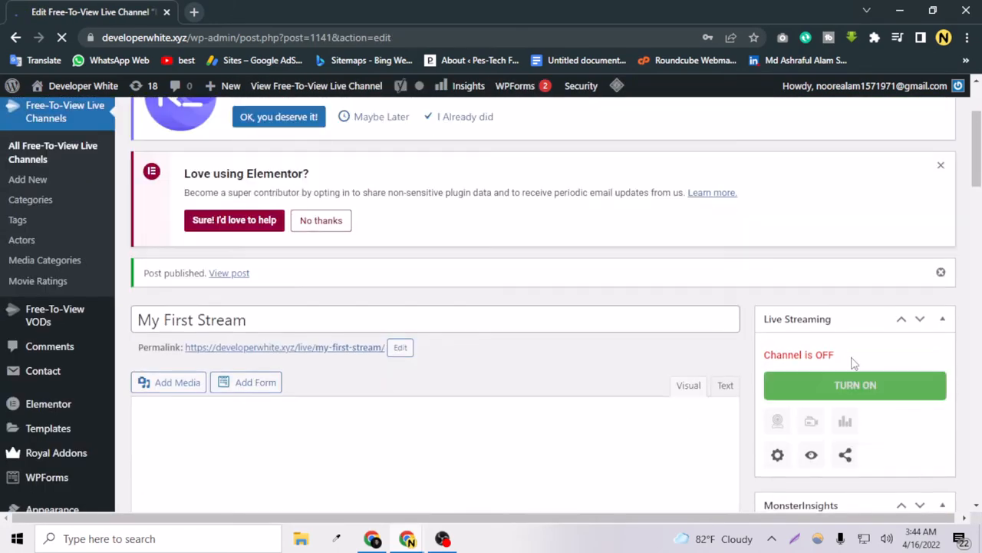
scroll(down, 3)
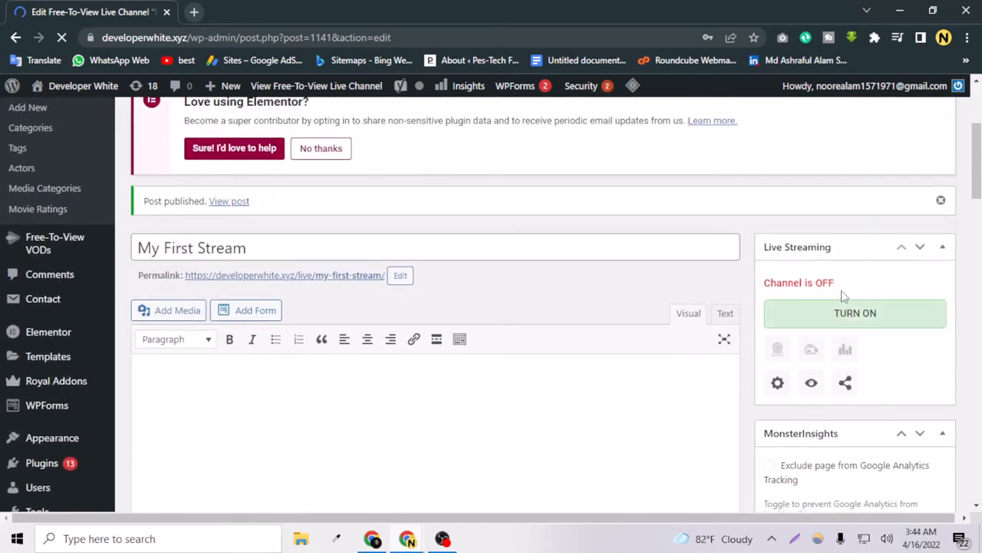
click(856, 313)
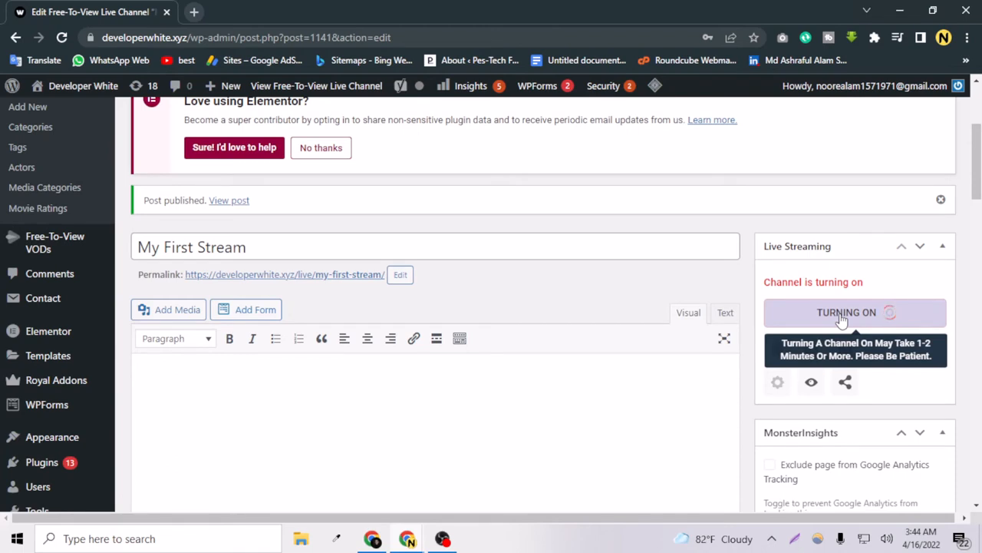
mouse_move(476, 506)
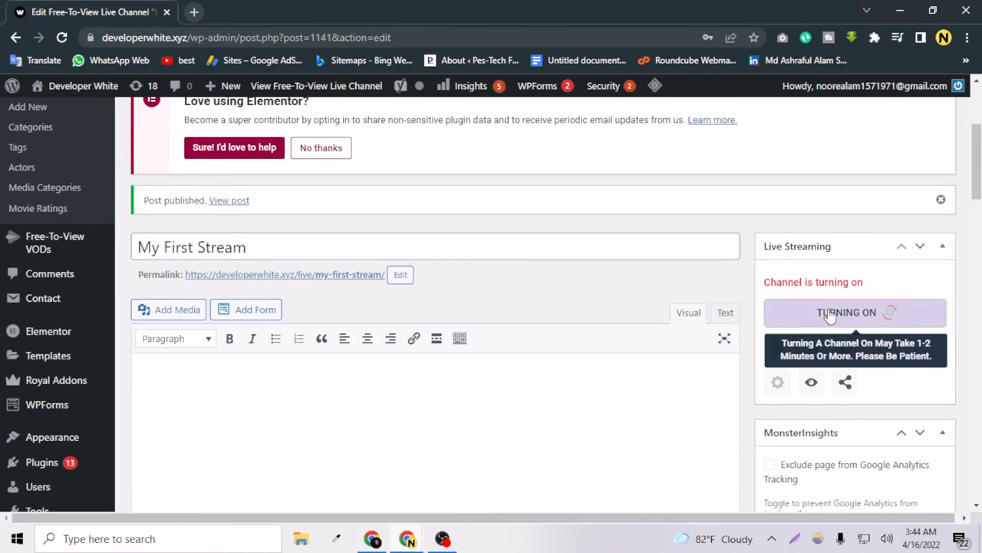
mouse_move(452, 526)
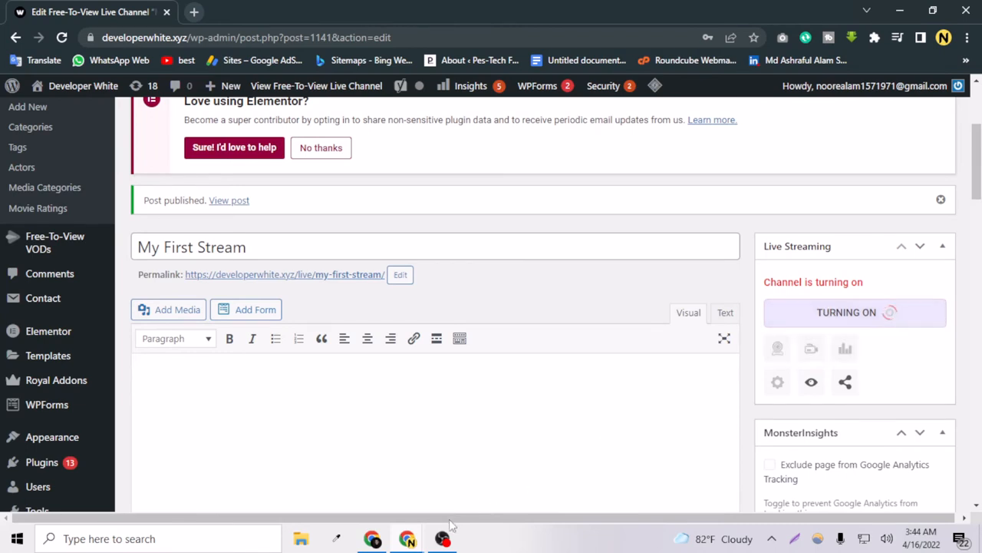
click(442, 538)
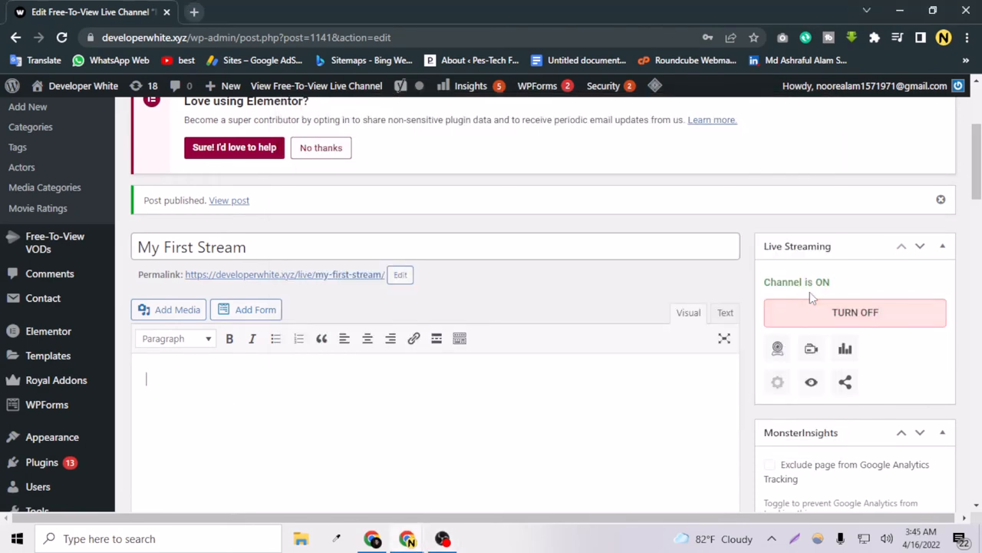
scroll(down, 3)
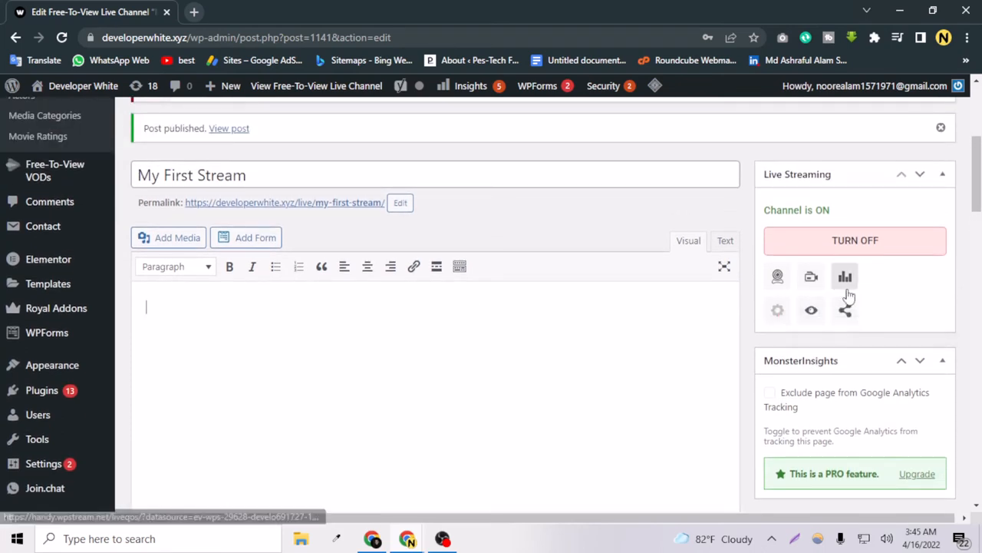
mouse_move(812, 277)
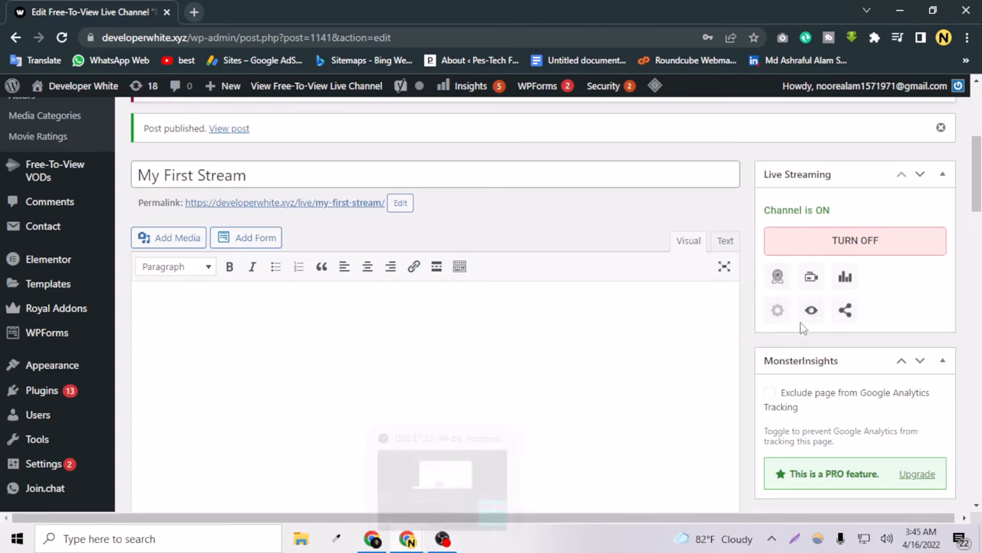
Show the OBS connection details and copy the RTMP server and stream key.
click(811, 276)
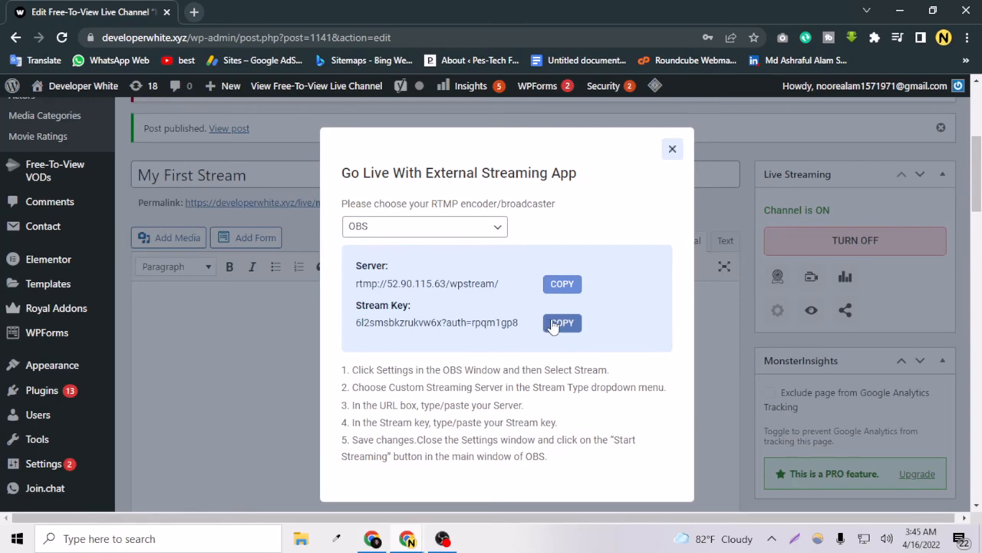
click(442, 538)
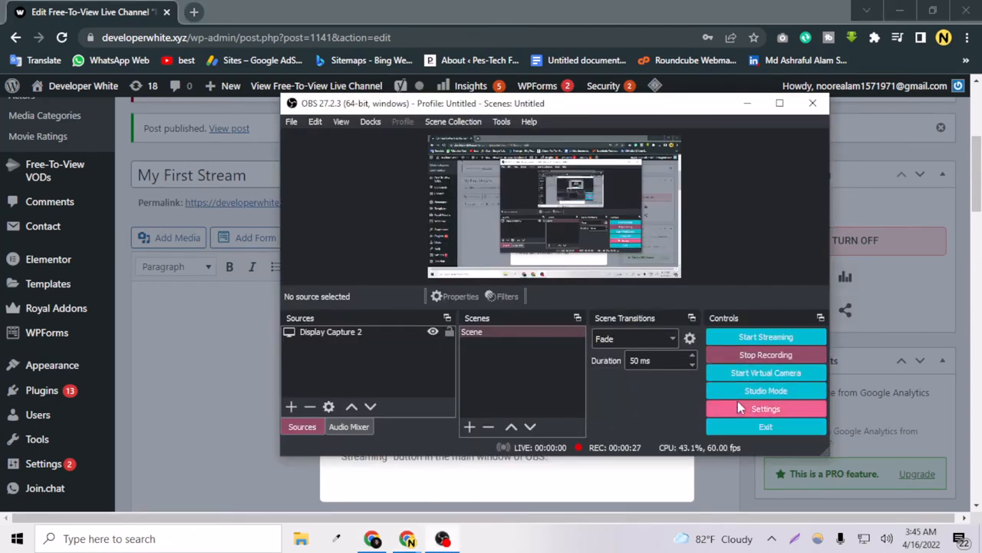
In OBS Stream settings, choose a Custom service and paste the WpStream server address.
click(765, 408)
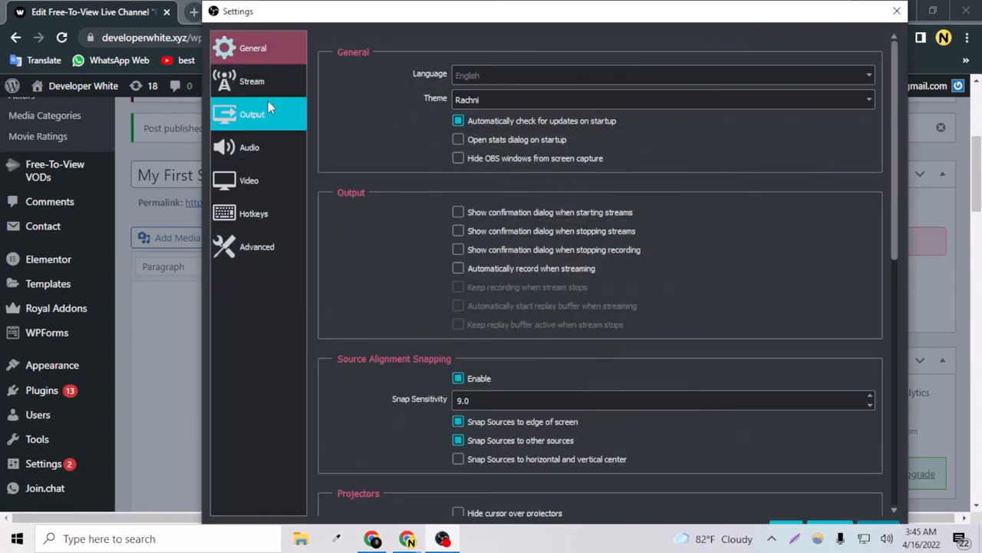
click(252, 81)
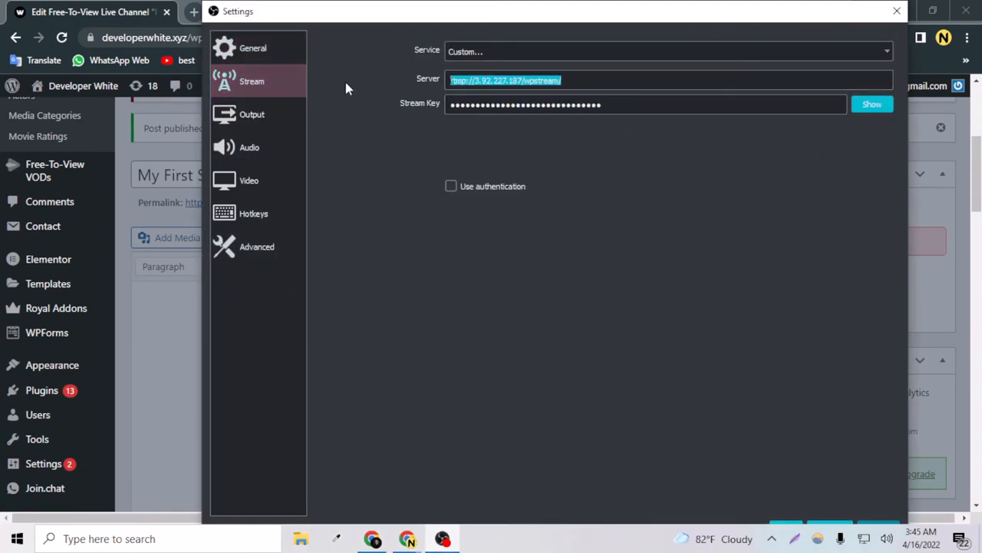
click(887, 50)
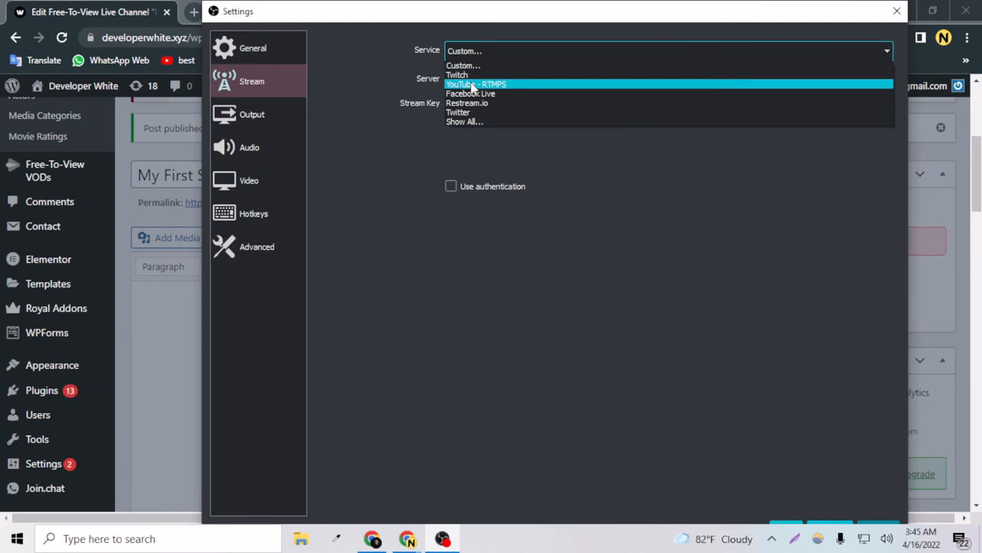
click(476, 84)
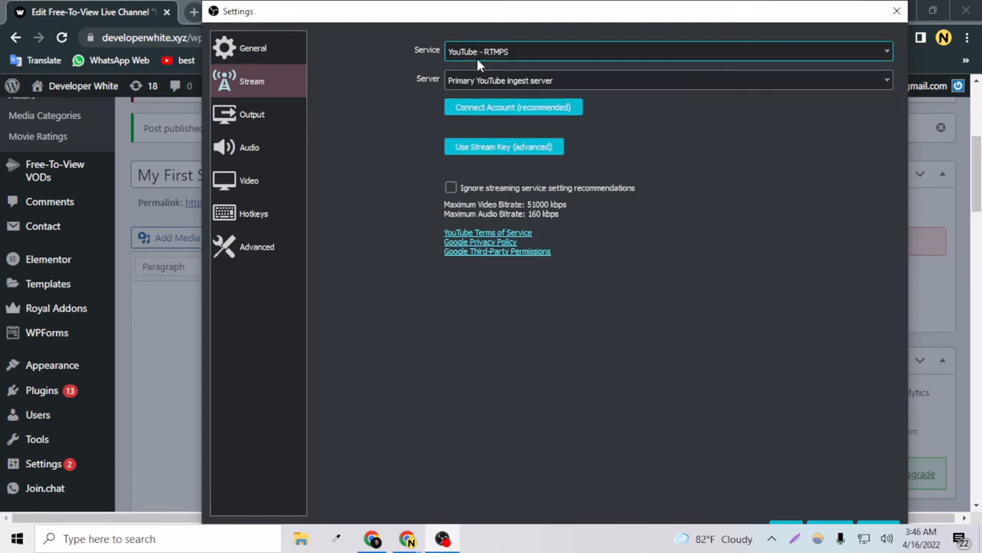
click(667, 52)
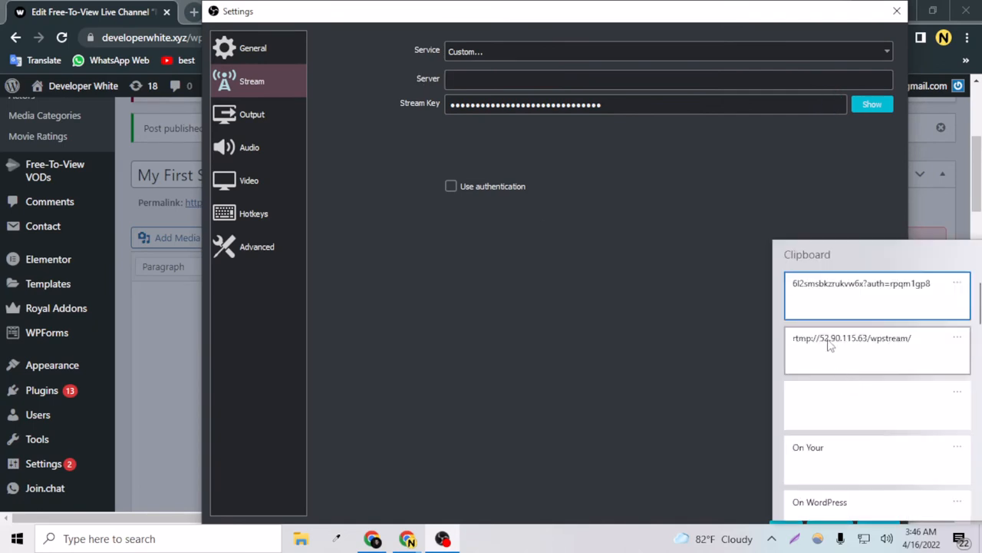
click(851, 337)
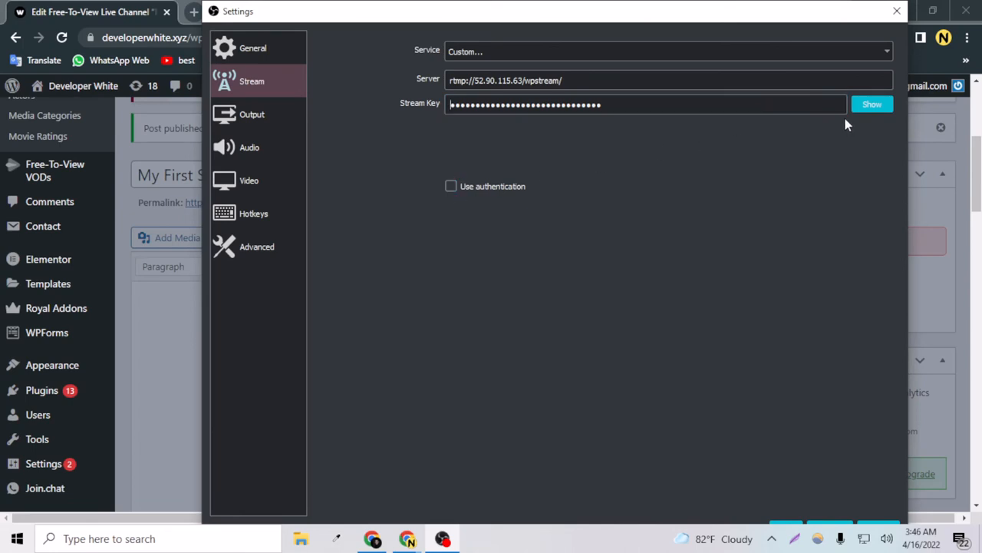
Replace the stream key with the copied WpStream key and start streaming.
click(872, 104)
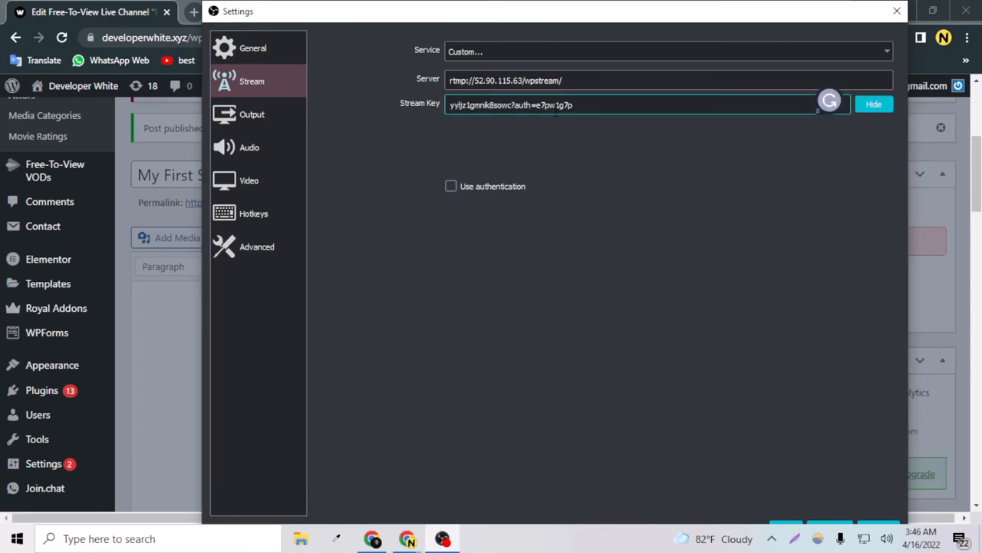
click(637, 105)
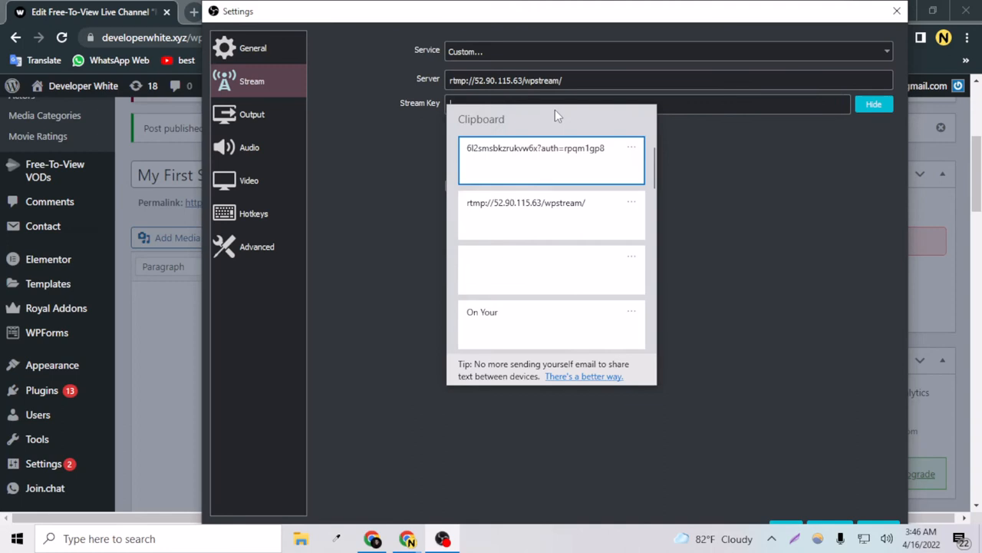
click(551, 147)
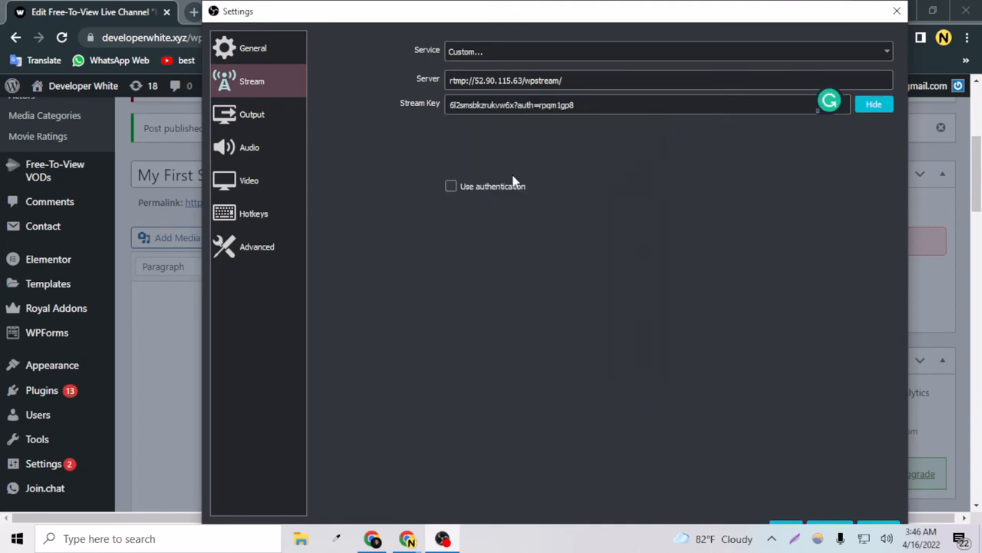
mouse_move(442, 115)
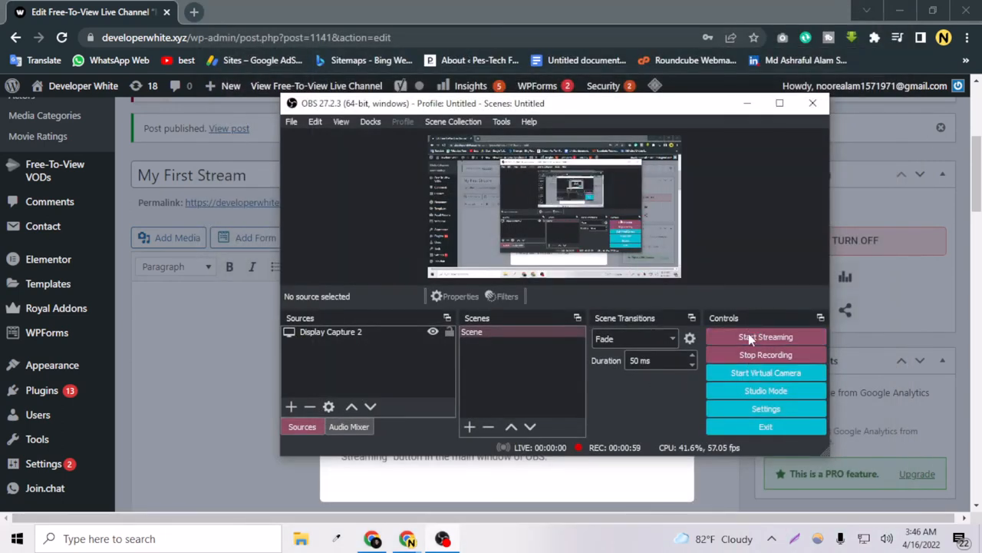
click(766, 336)
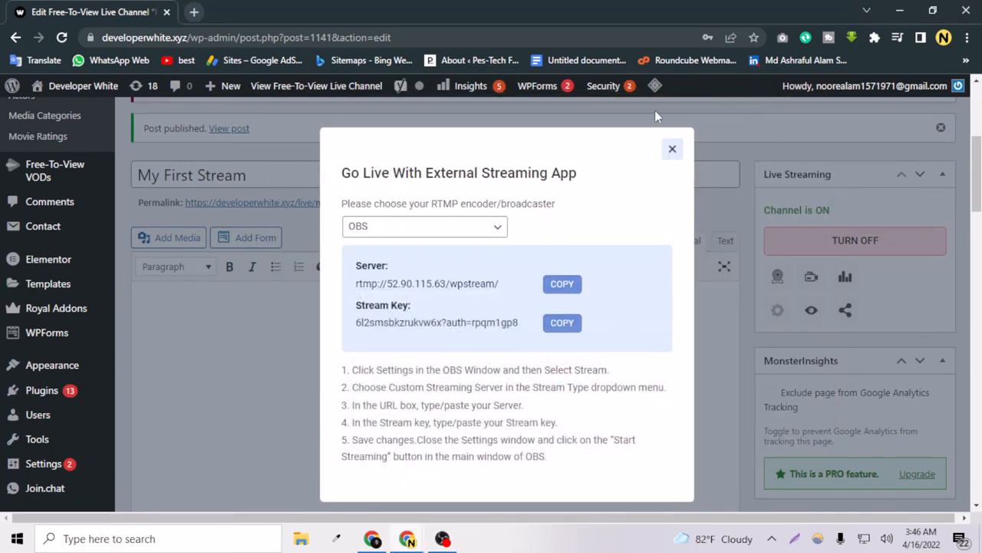
Close the Go Live connection details and view the My First Stream channel page.
click(672, 149)
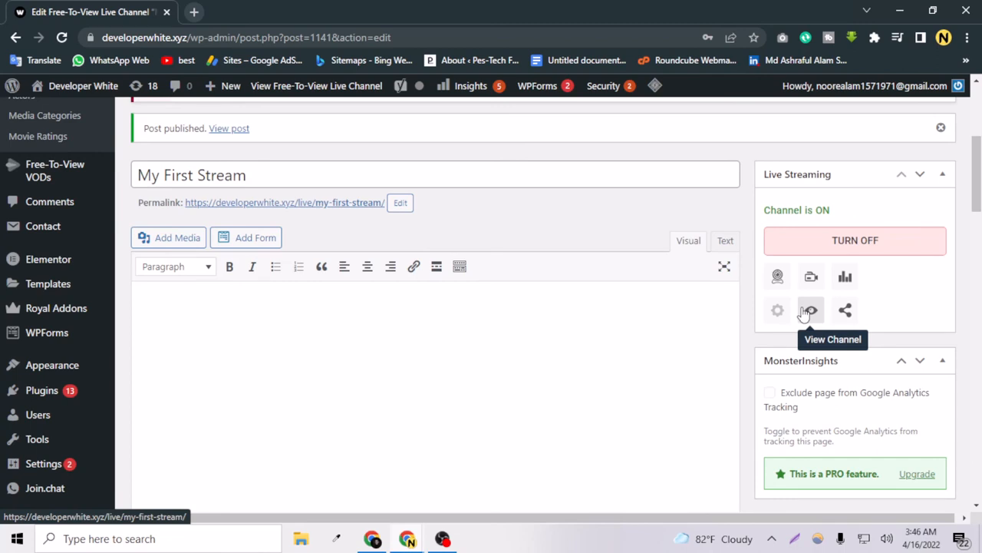
click(811, 309)
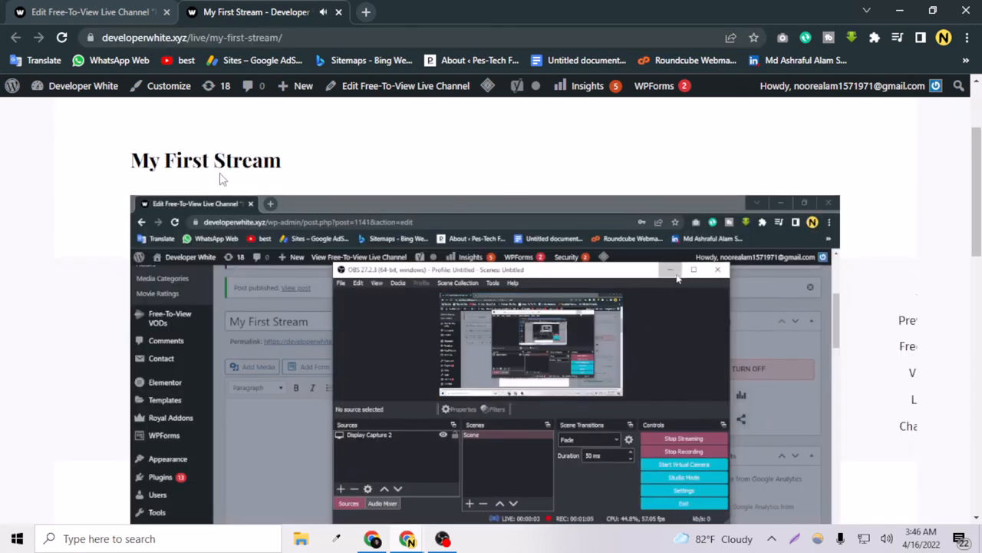
Play the live OBS broadcast on the My First Stream page and scroll to the comment form.
scroll(down, 3)
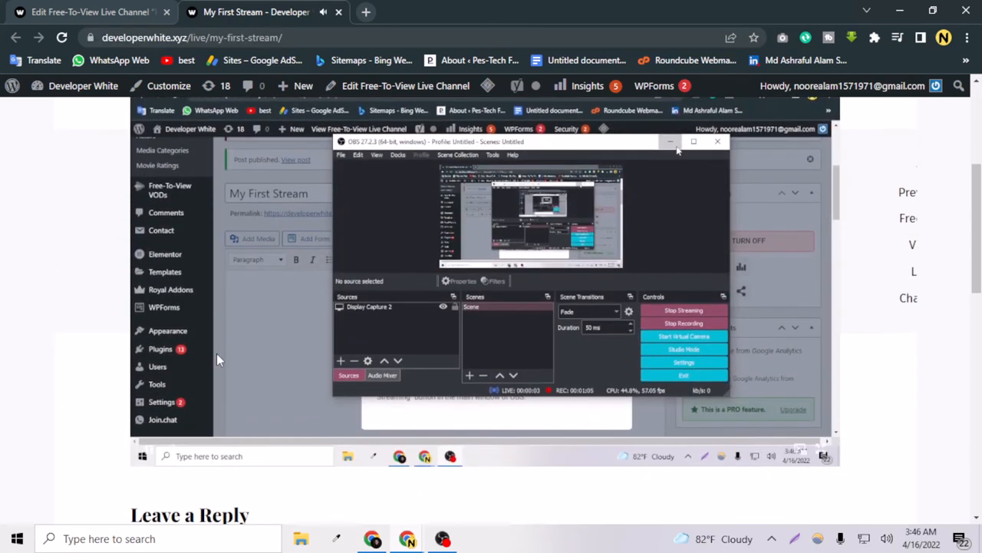
scroll(down, 3)
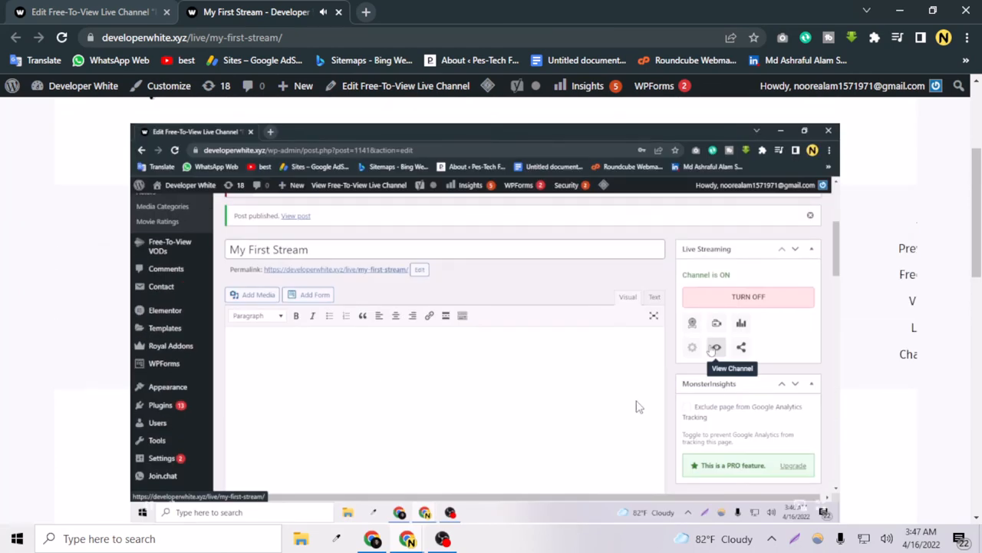
click(716, 347)
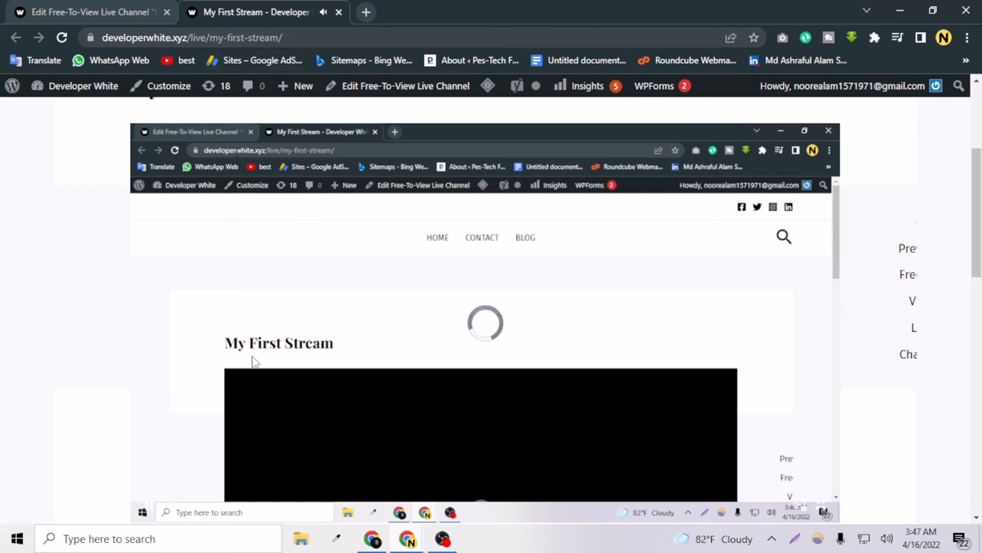
scroll(down, 3)
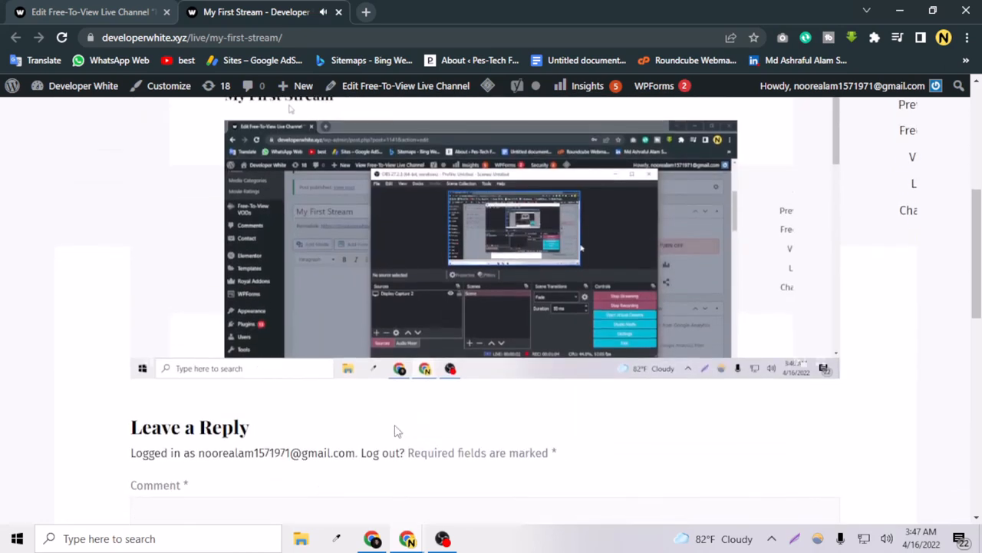